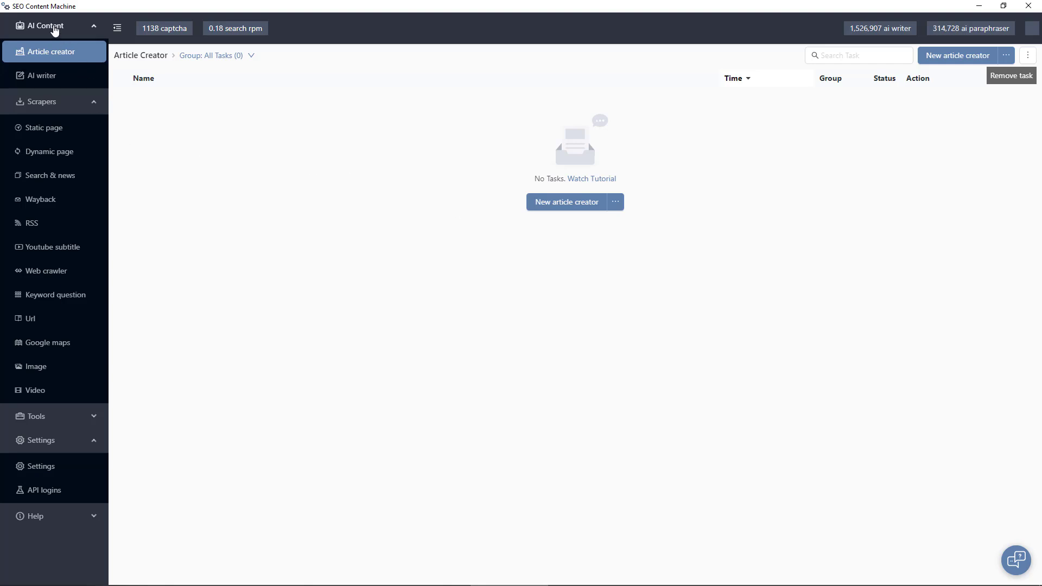
mouse_move(71, 32)
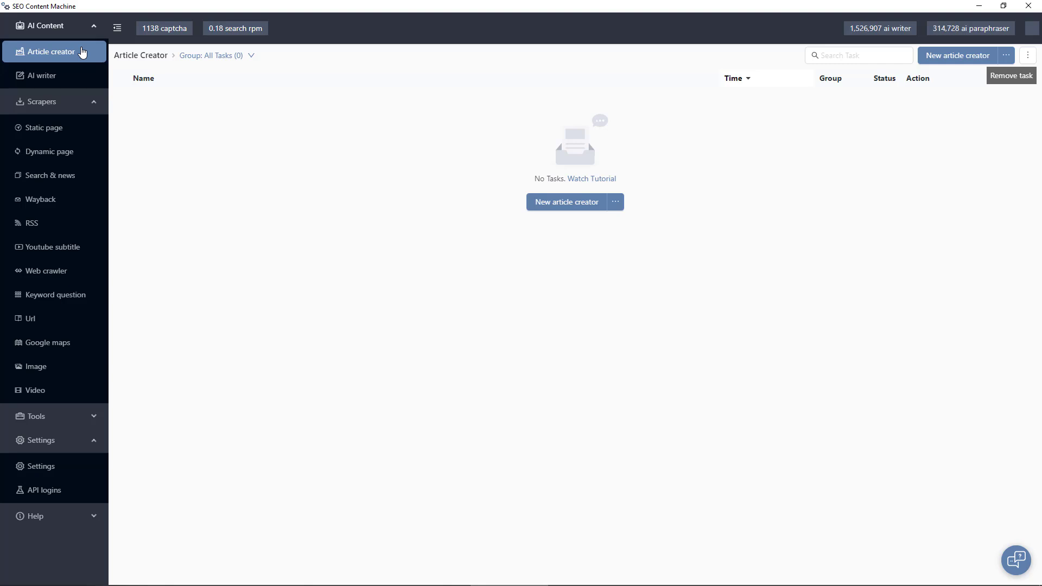
mouse_move(41, 74)
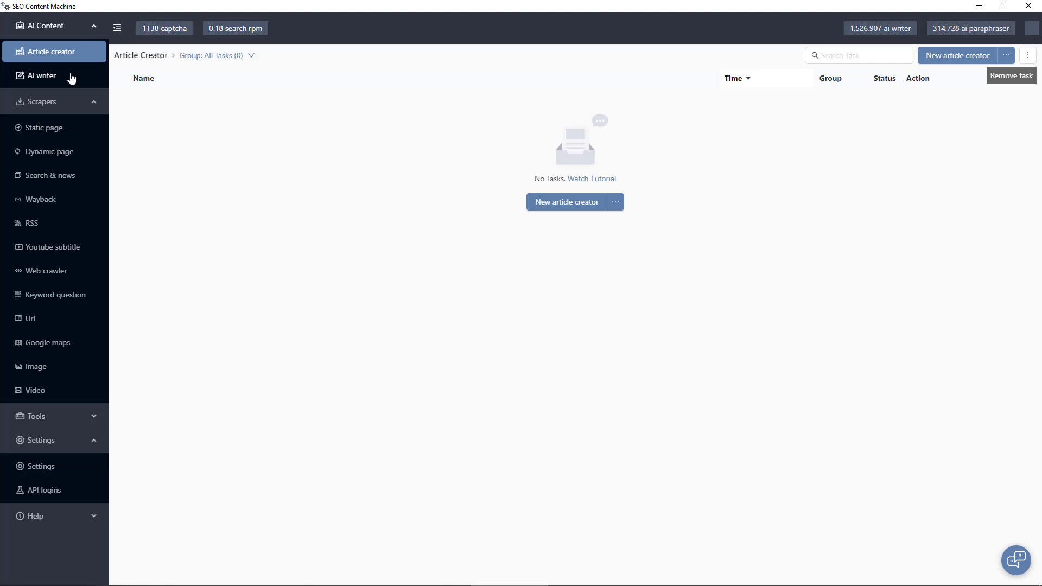
mouse_move(87, 70)
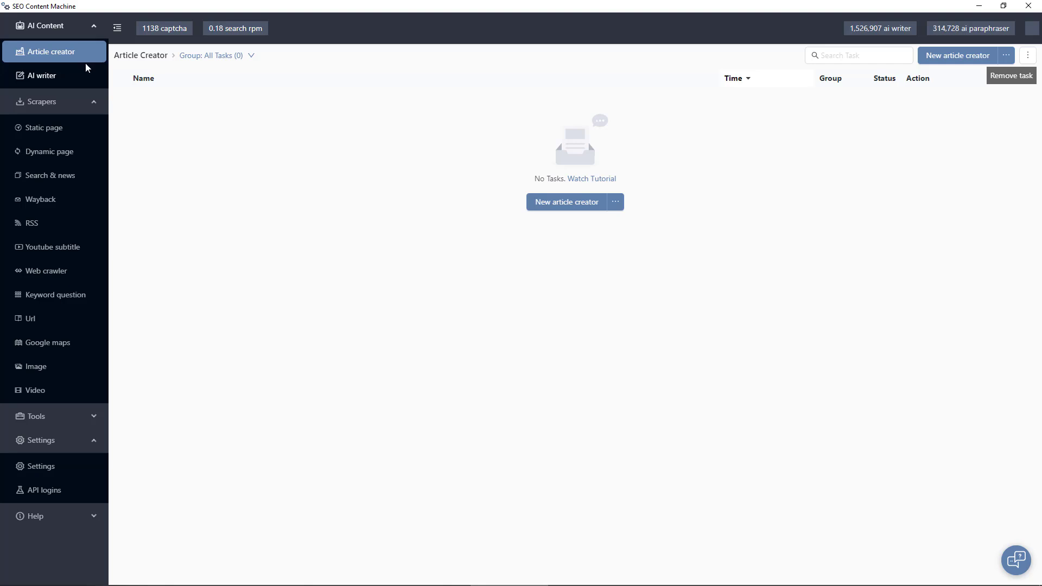
mouse_move(91, 68)
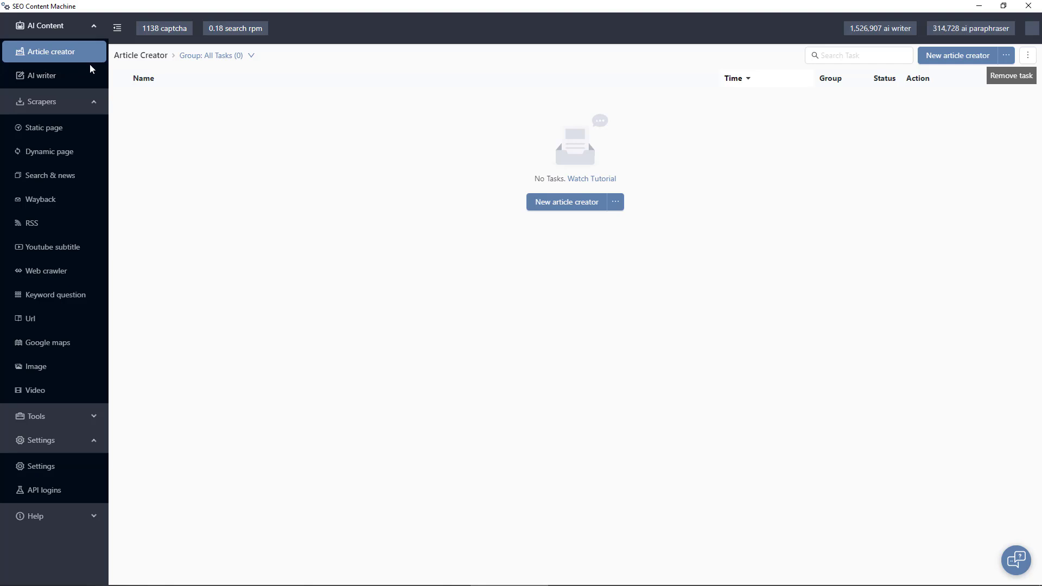
mouse_move(59, 109)
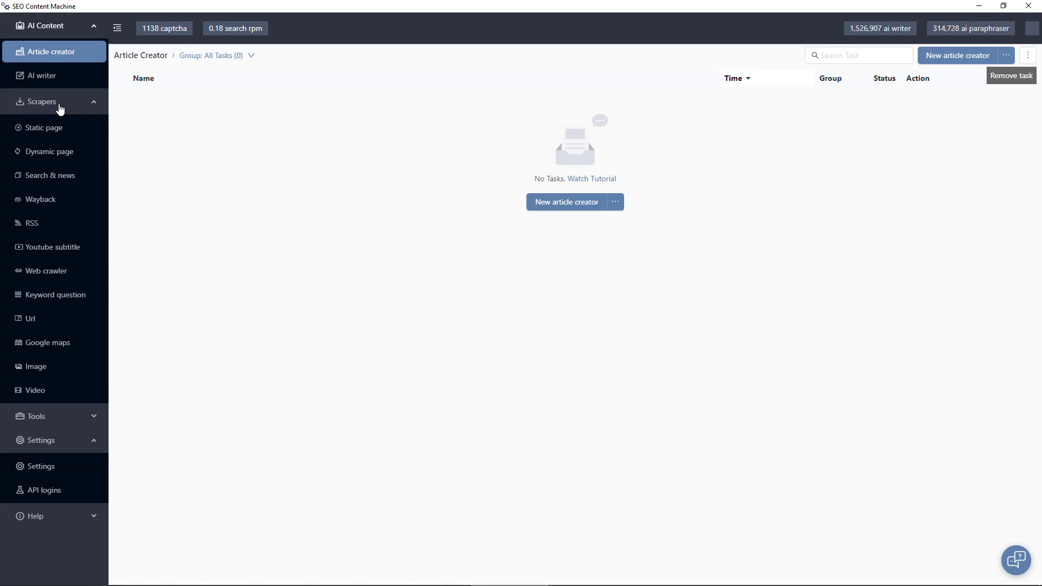
mouse_move(95, 145)
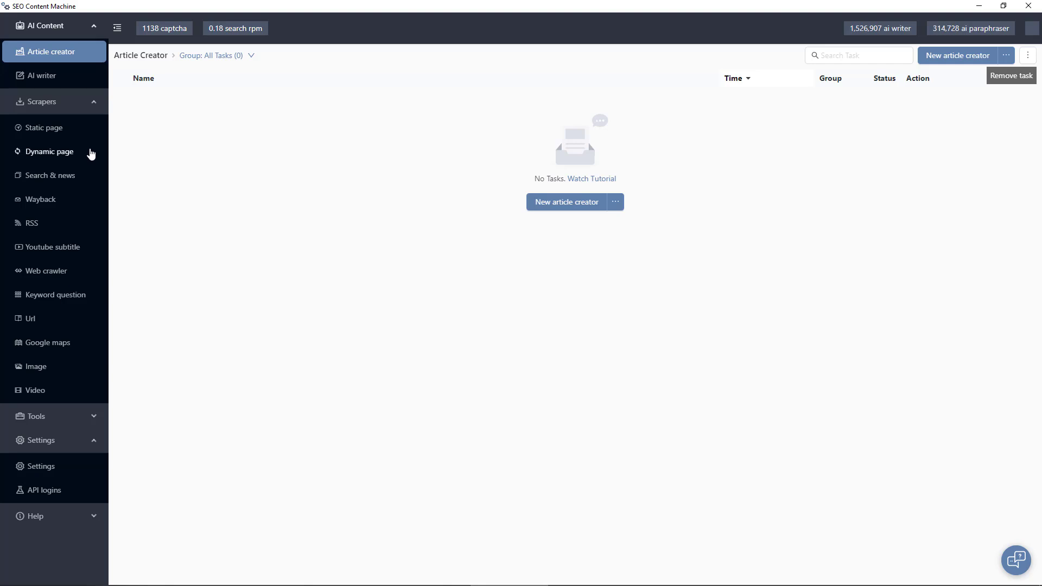
mouse_move(84, 162)
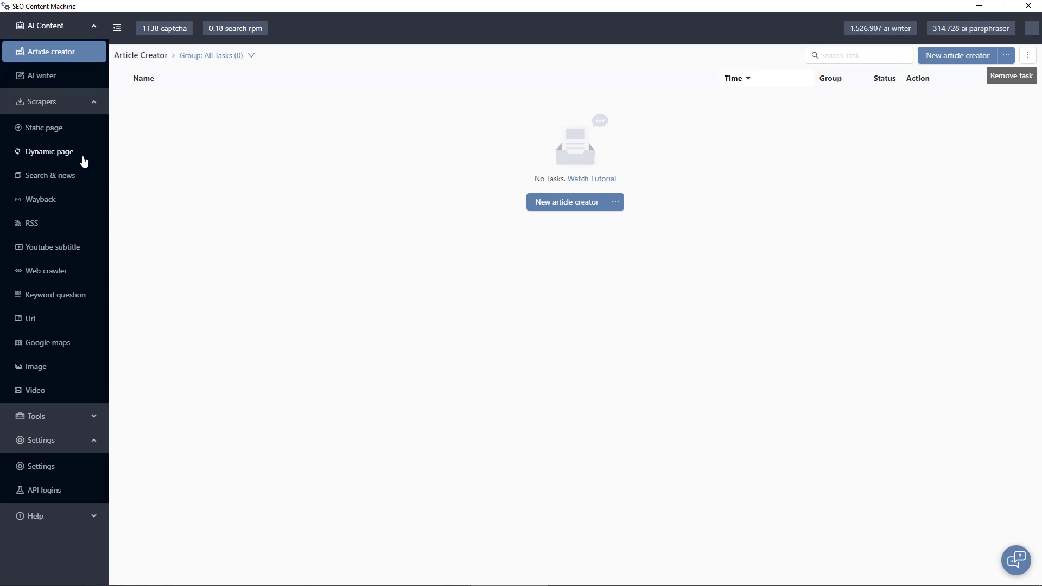
mouse_move(95, 185)
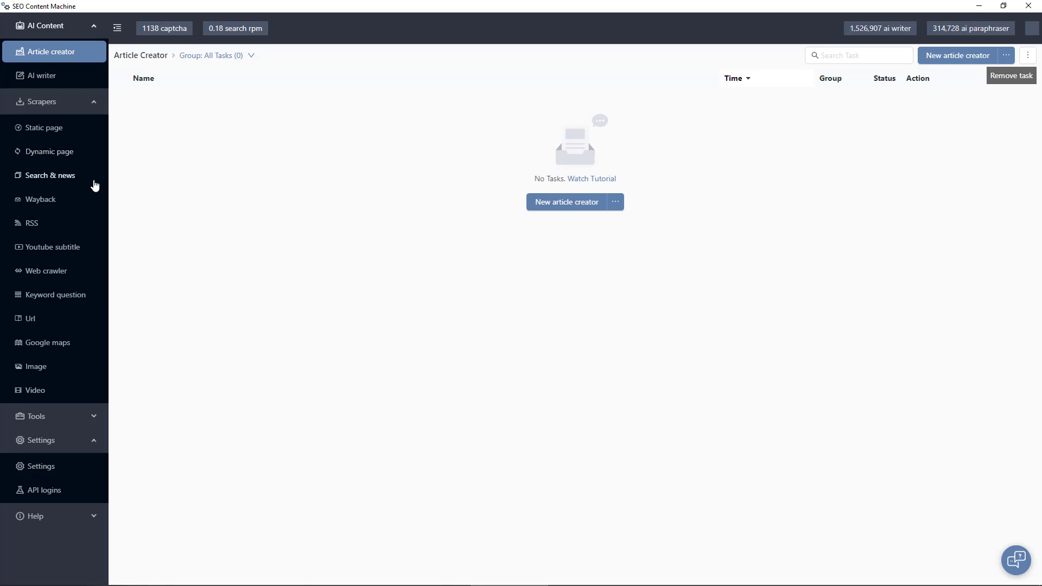
mouse_move(81, 208)
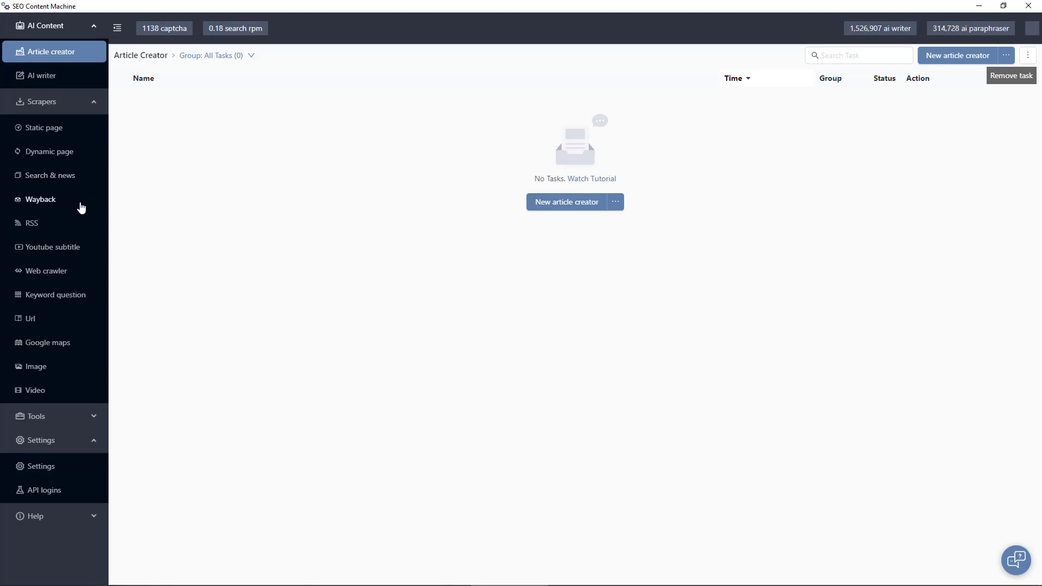
mouse_move(81, 208)
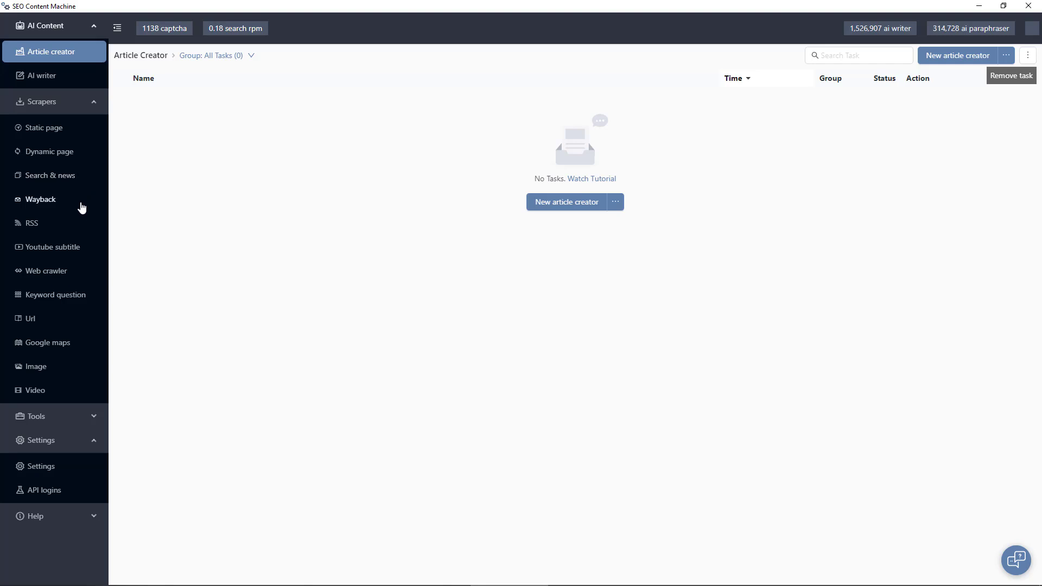
mouse_move(61, 261)
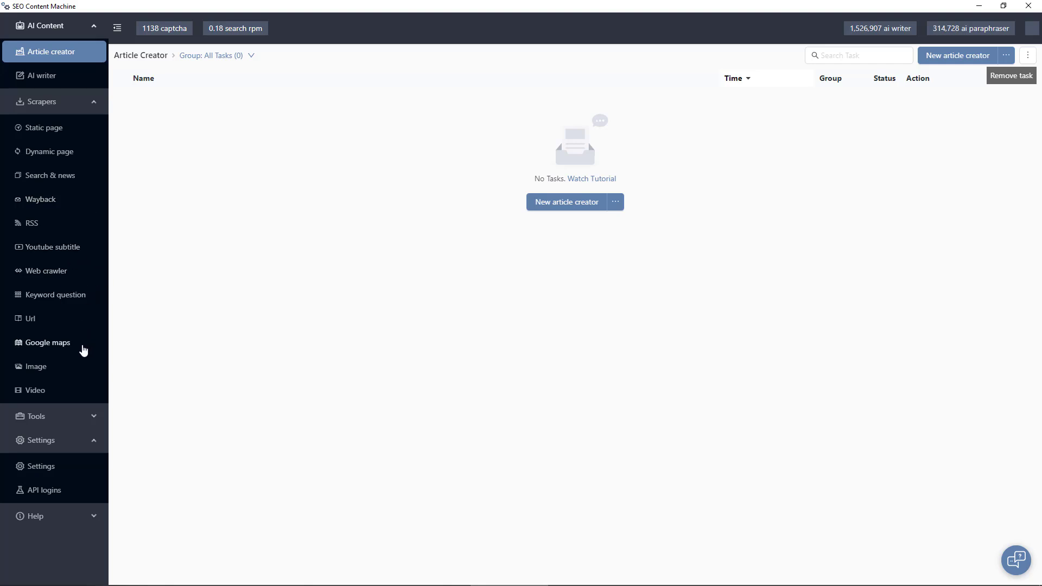
mouse_move(84, 353)
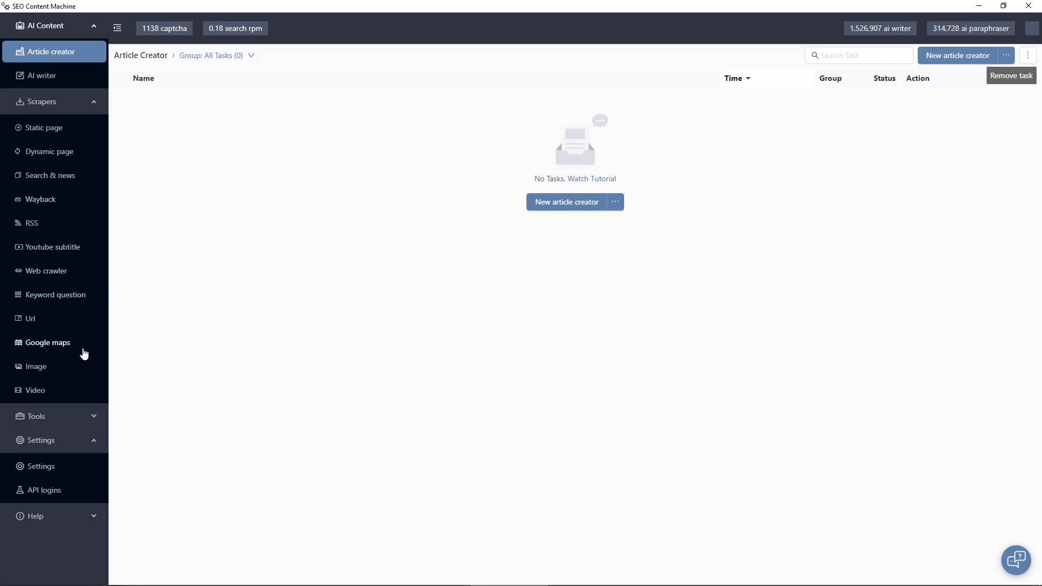
mouse_move(78, 370)
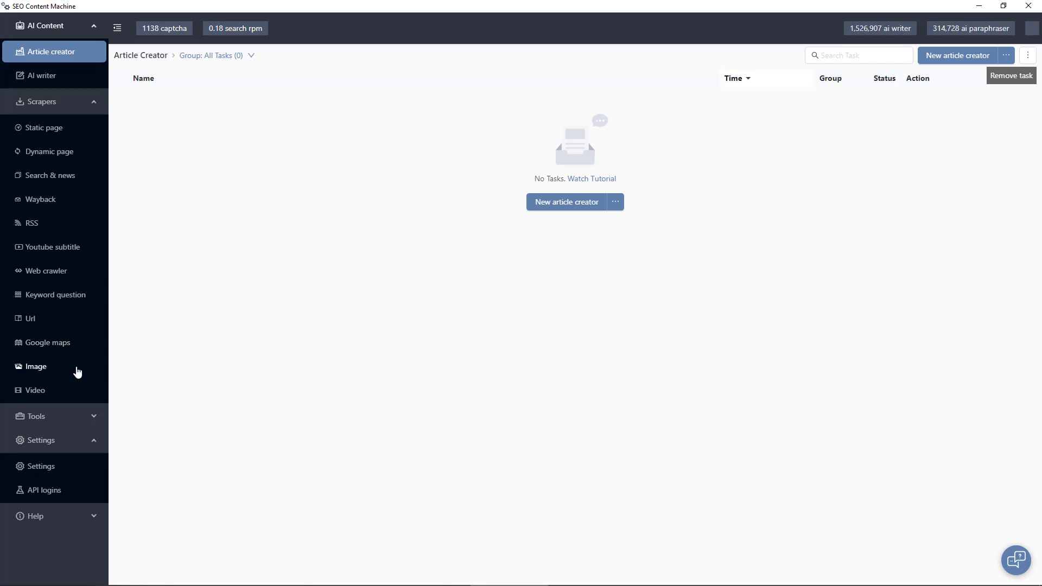
Collapse Scrapers, browse Tools, then expand Settings to reveal API logins and collapse Tools
click(44, 101)
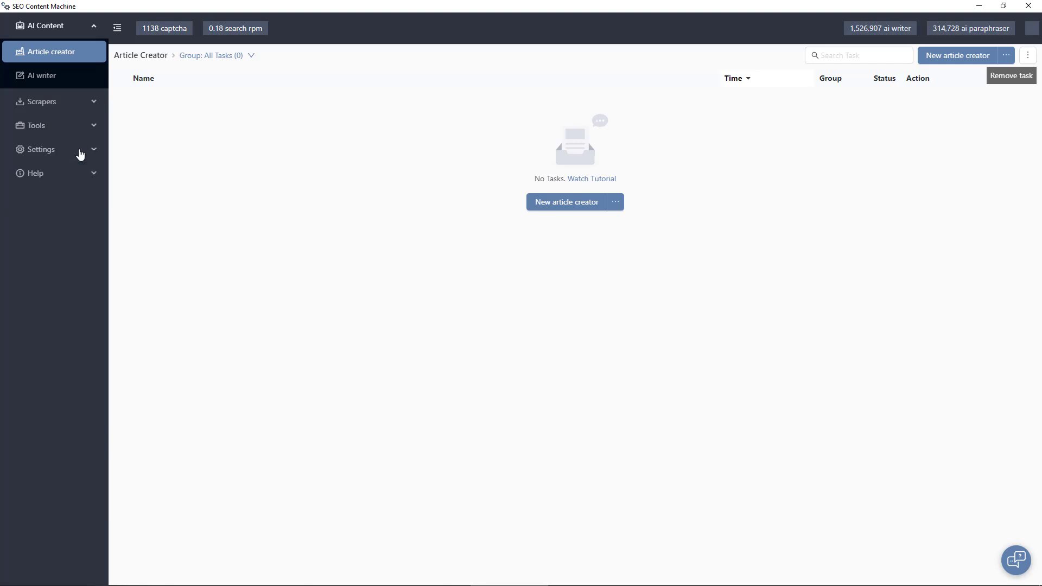
click(34, 124)
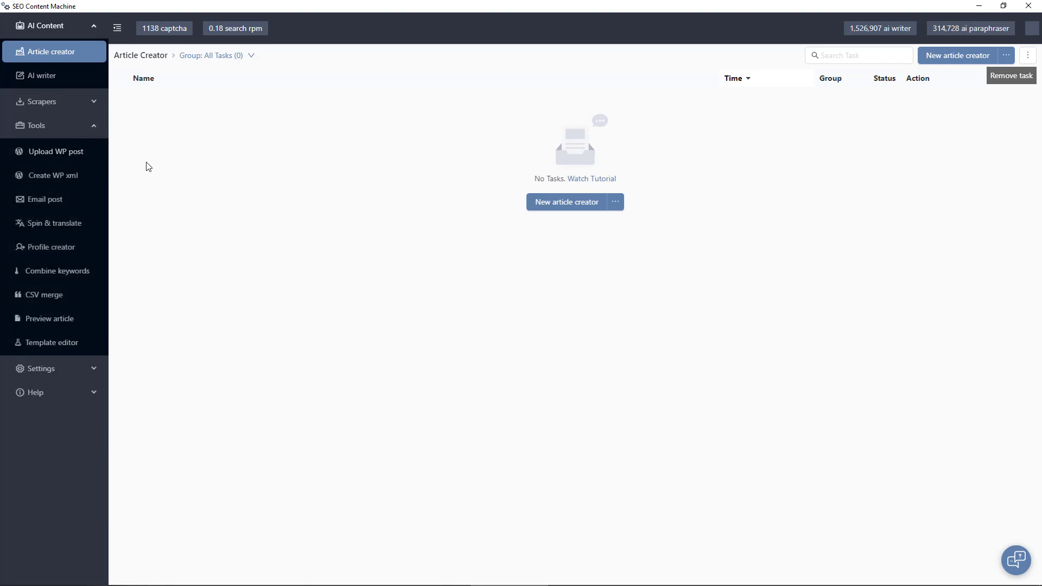
mouse_move(193, 183)
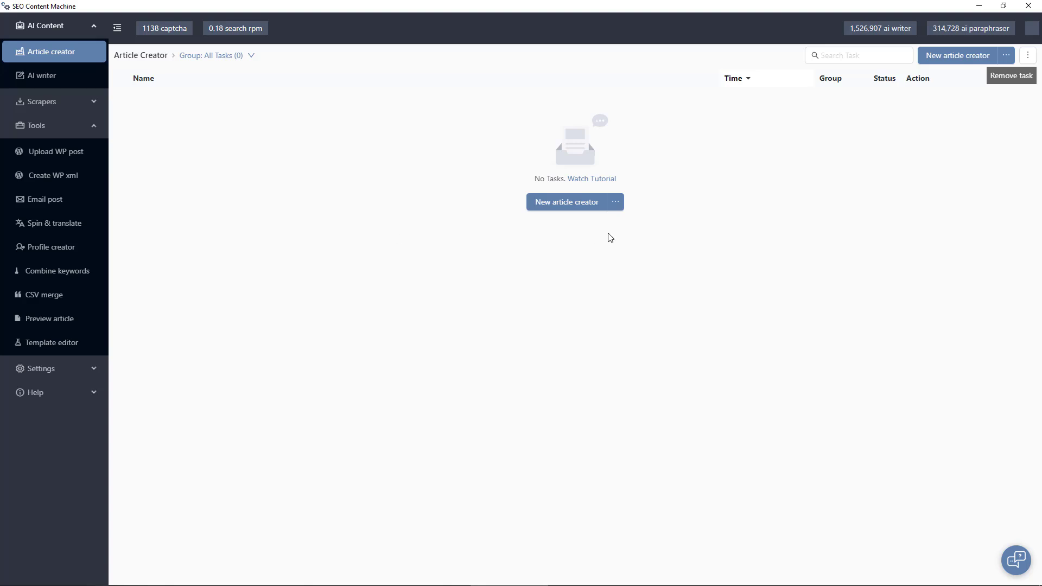
mouse_move(418, 267)
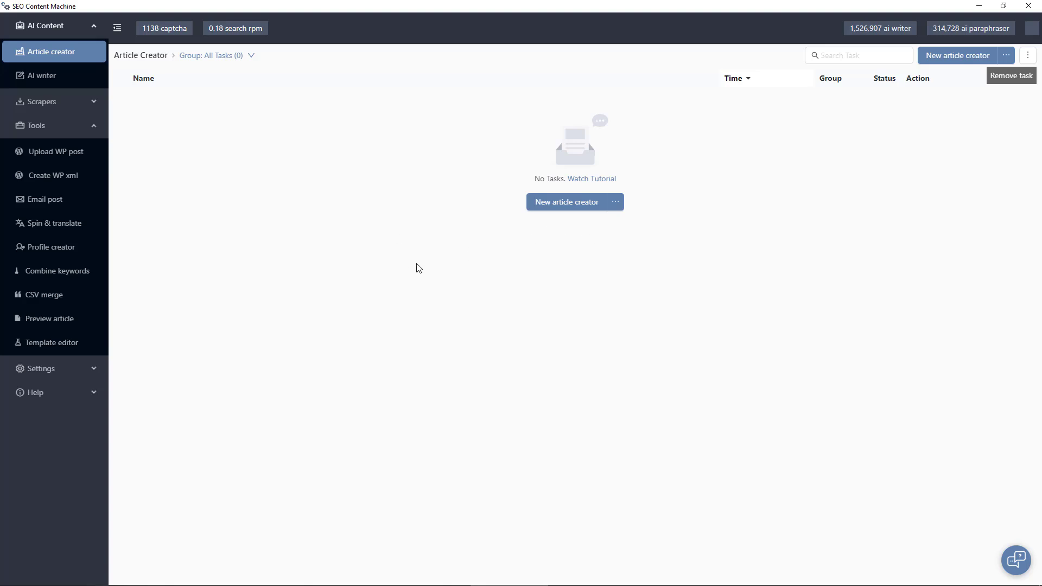
mouse_move(299, 225)
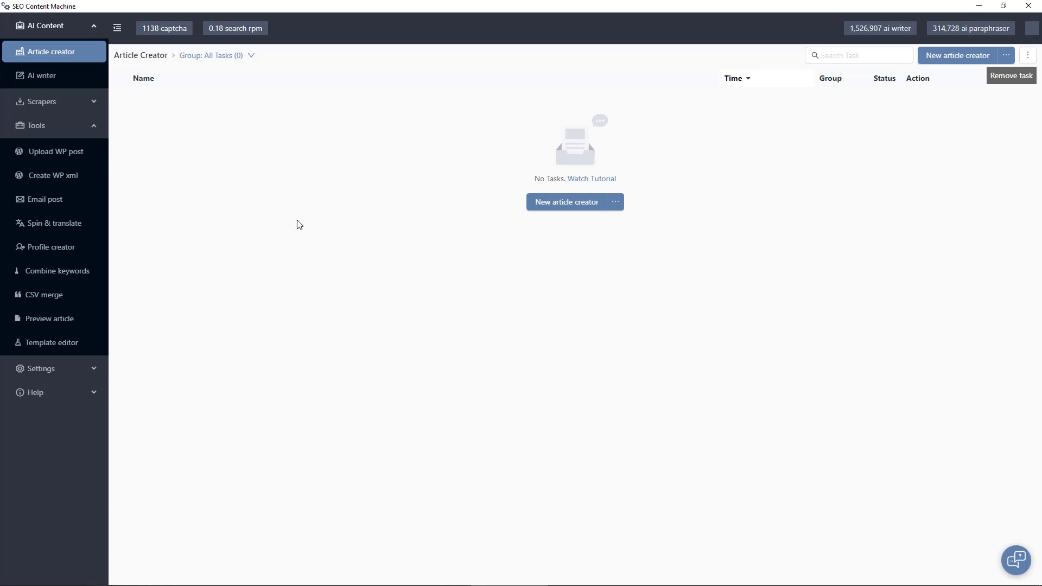
mouse_move(159, 224)
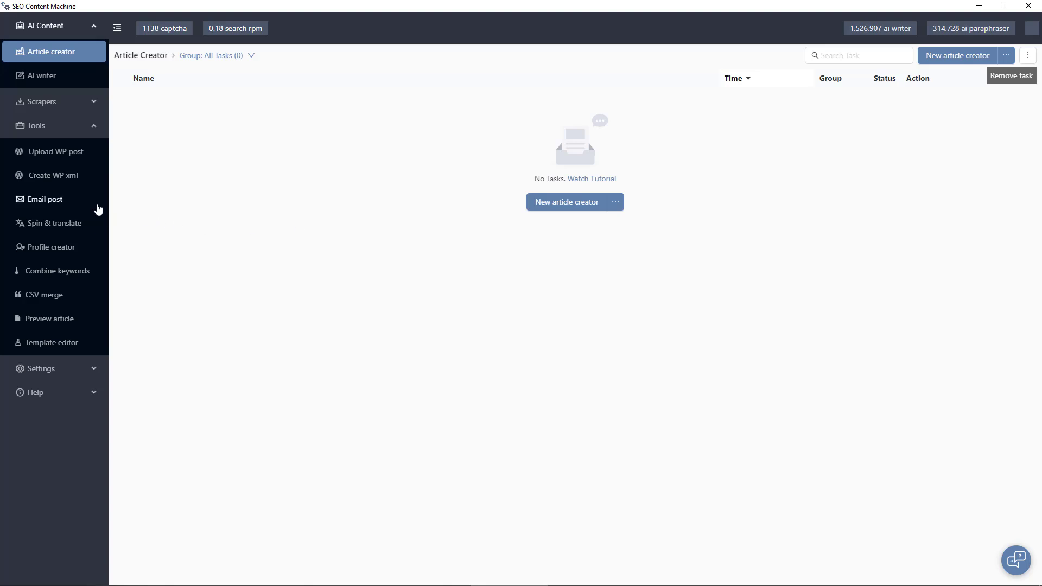
mouse_move(347, 270)
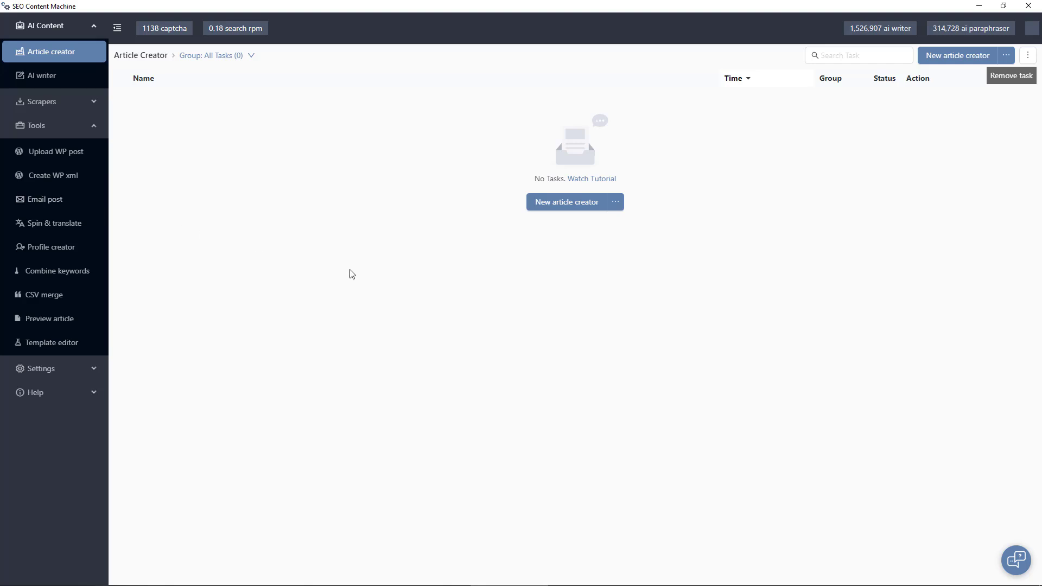
mouse_move(338, 252)
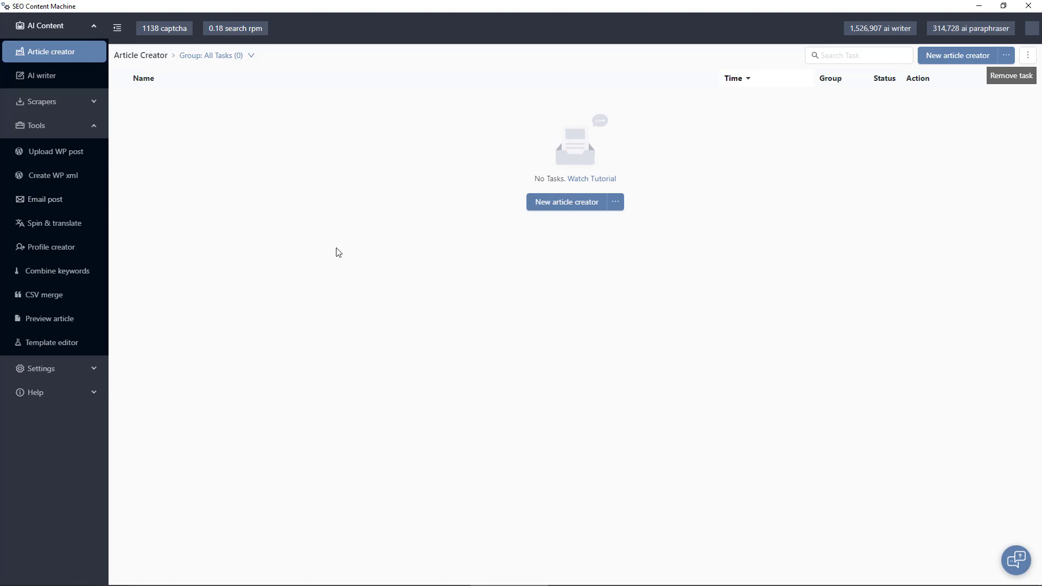
click(39, 368)
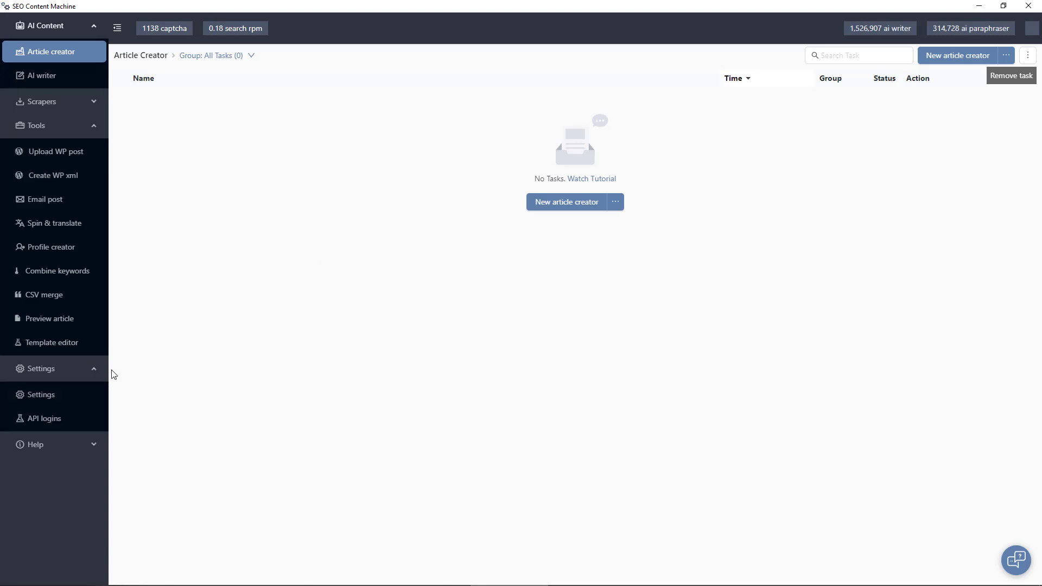
click(33, 124)
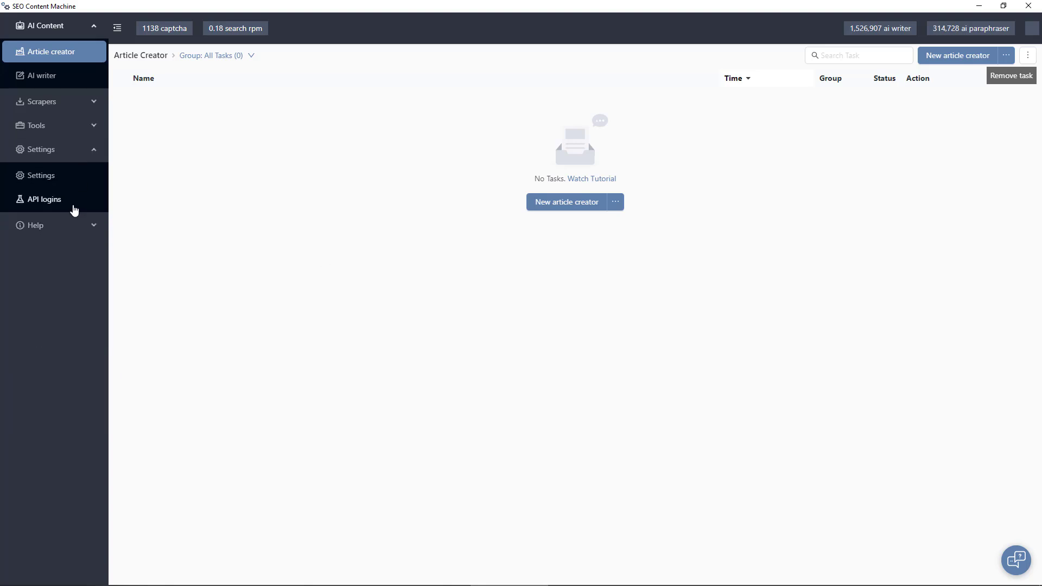
click(45, 200)
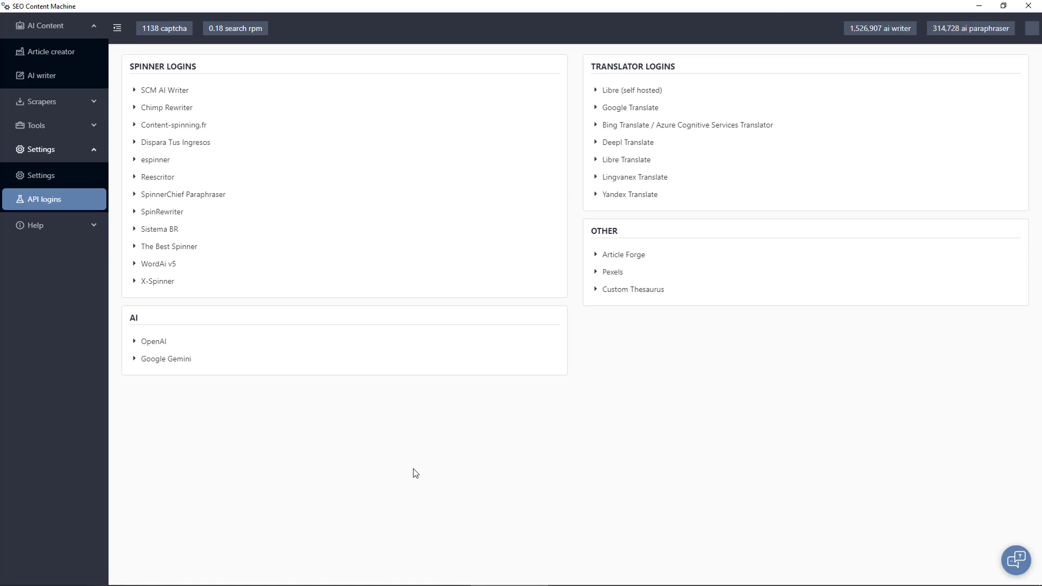
mouse_move(653, 464)
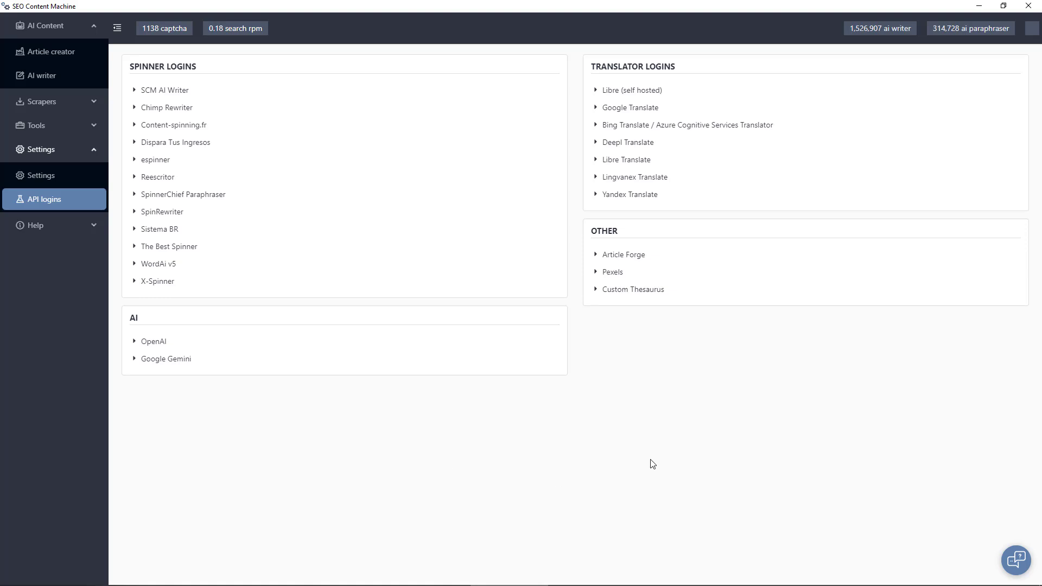
mouse_move(672, 443)
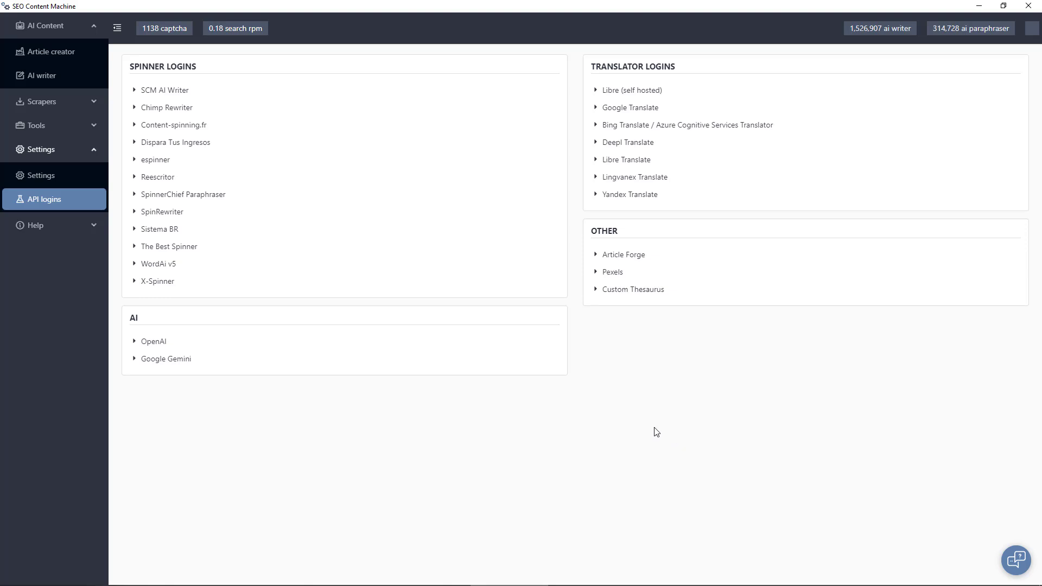
mouse_move(385, 180)
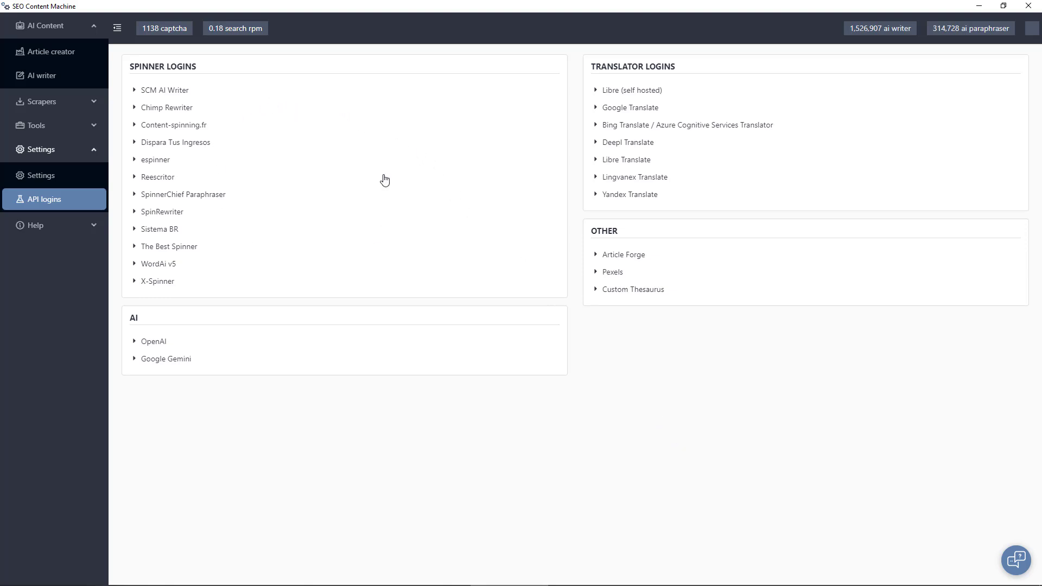
mouse_move(337, 137)
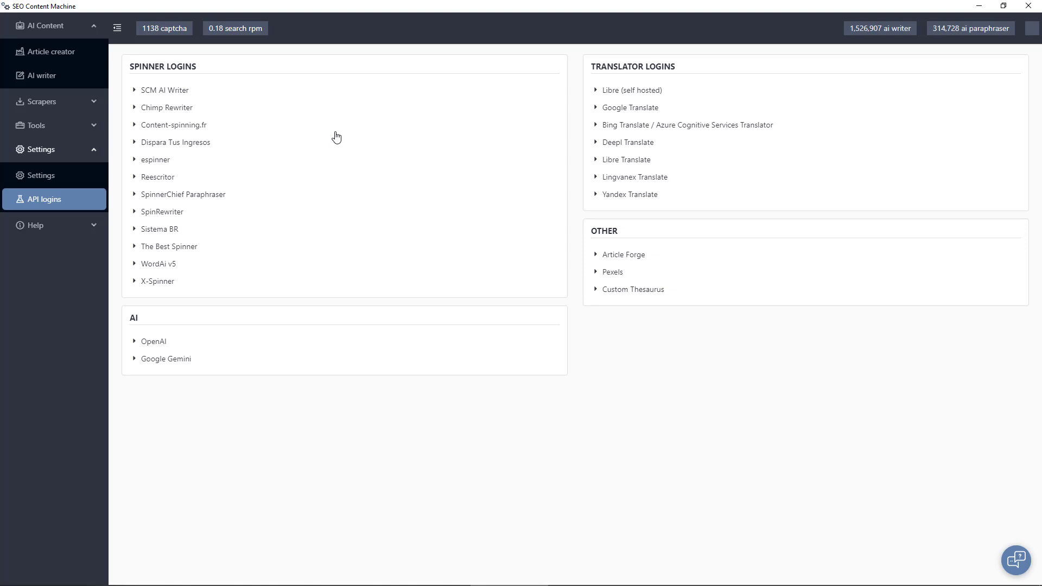
mouse_move(282, 250)
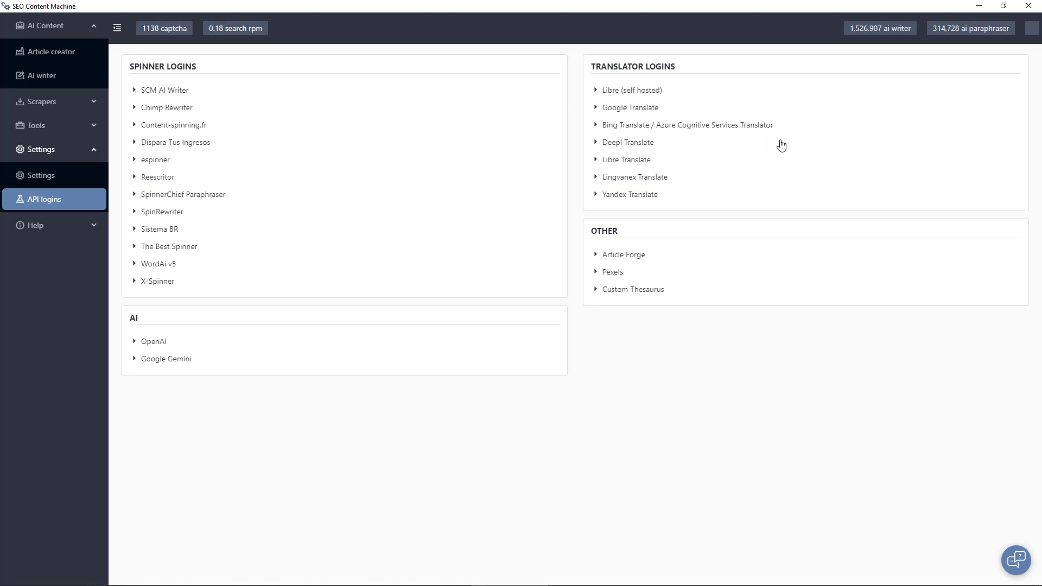
mouse_move(597, 214)
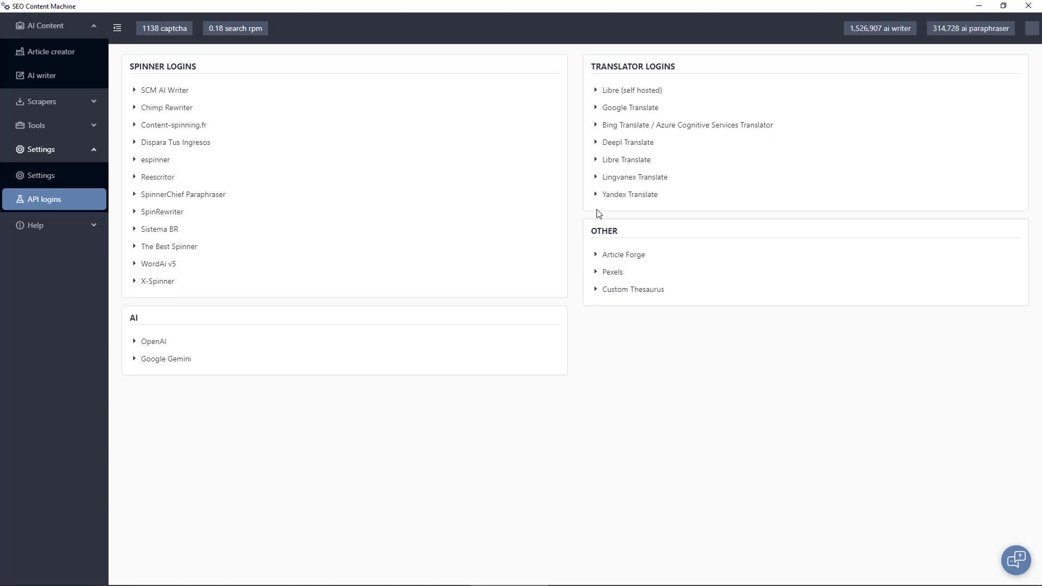
mouse_move(699, 280)
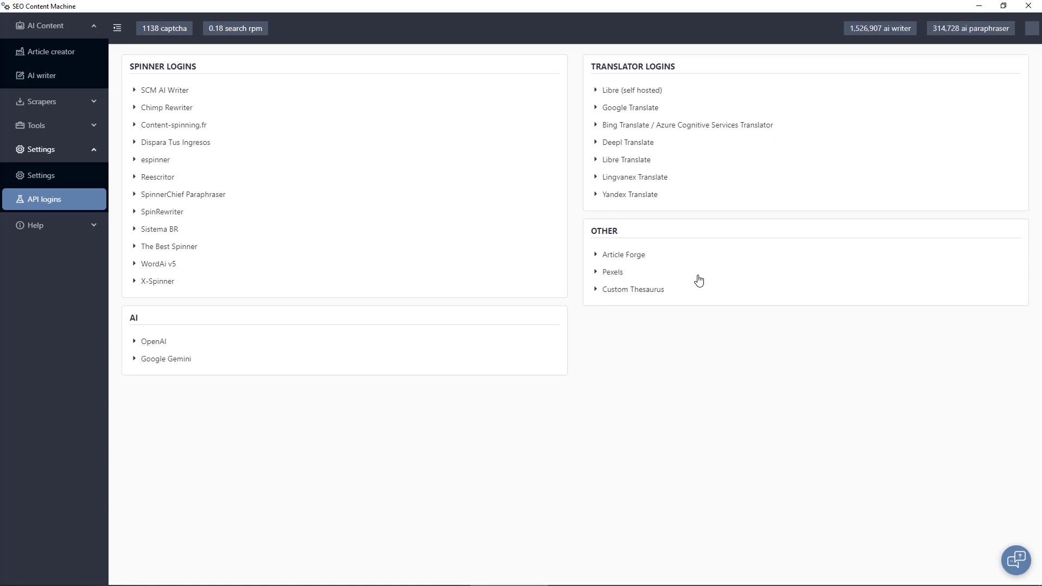
mouse_move(718, 367)
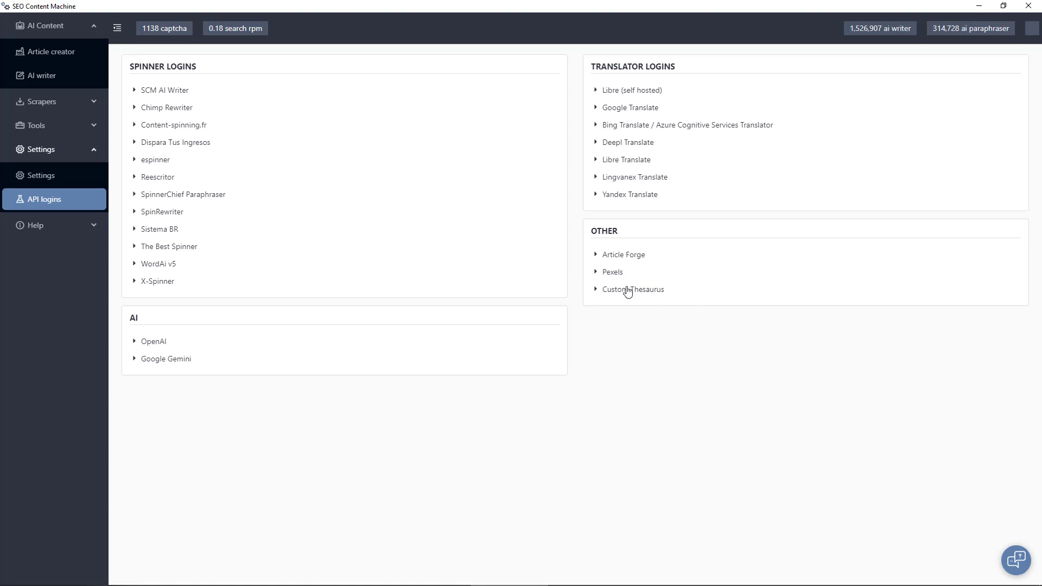
mouse_move(638, 382)
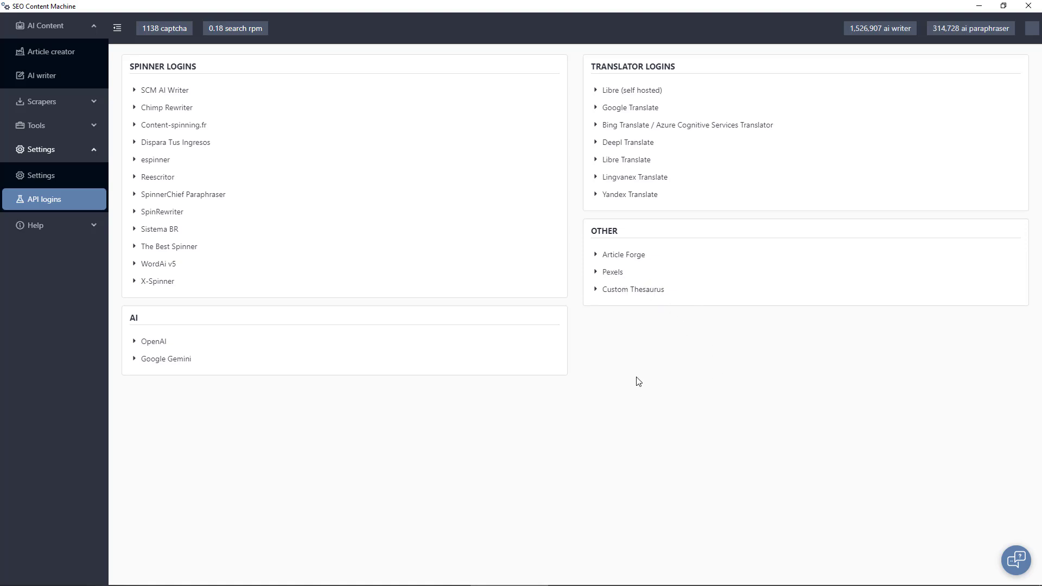
mouse_move(664, 391)
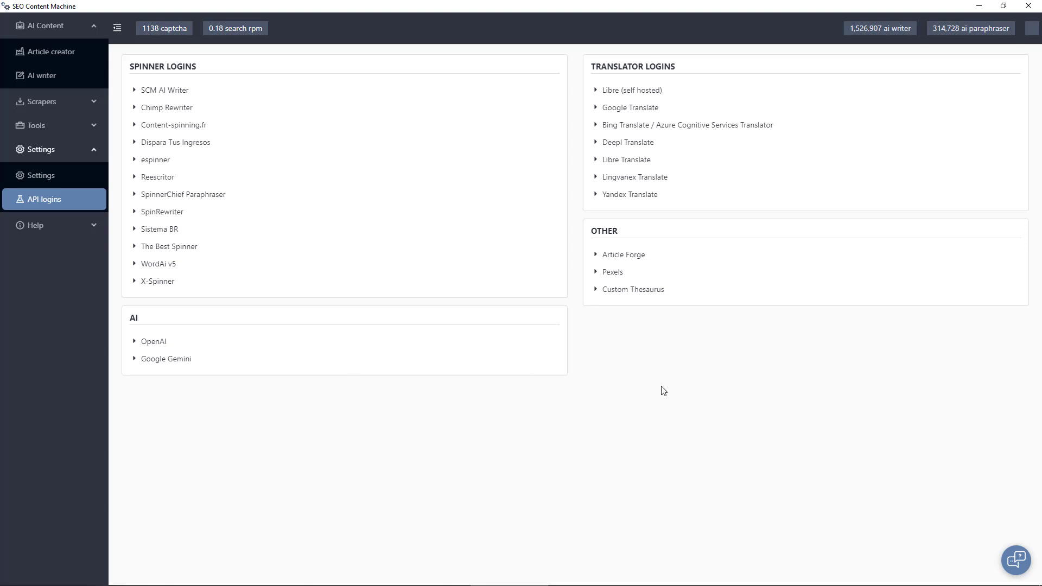
mouse_move(192, 347)
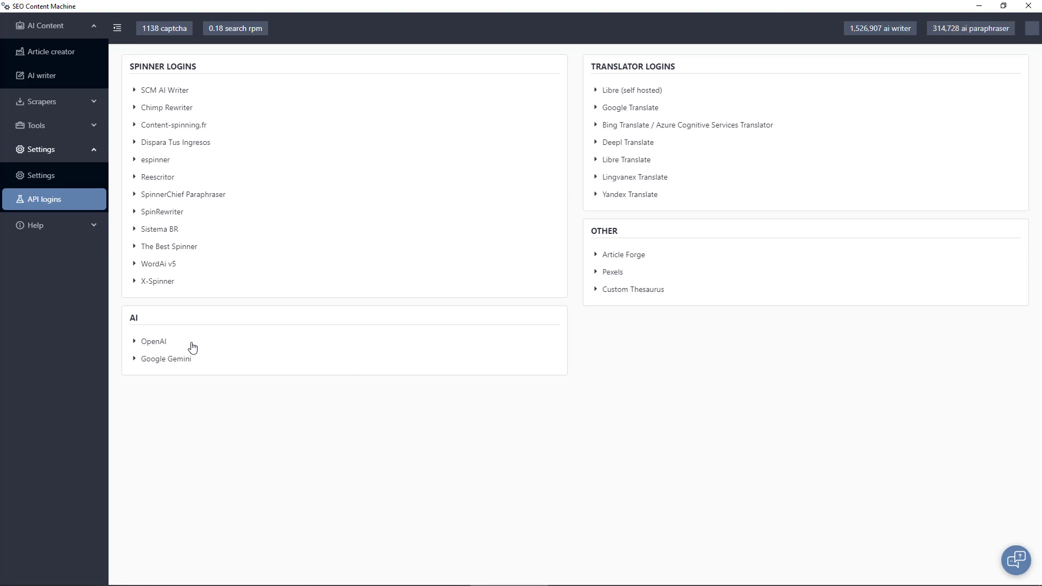
mouse_move(189, 361)
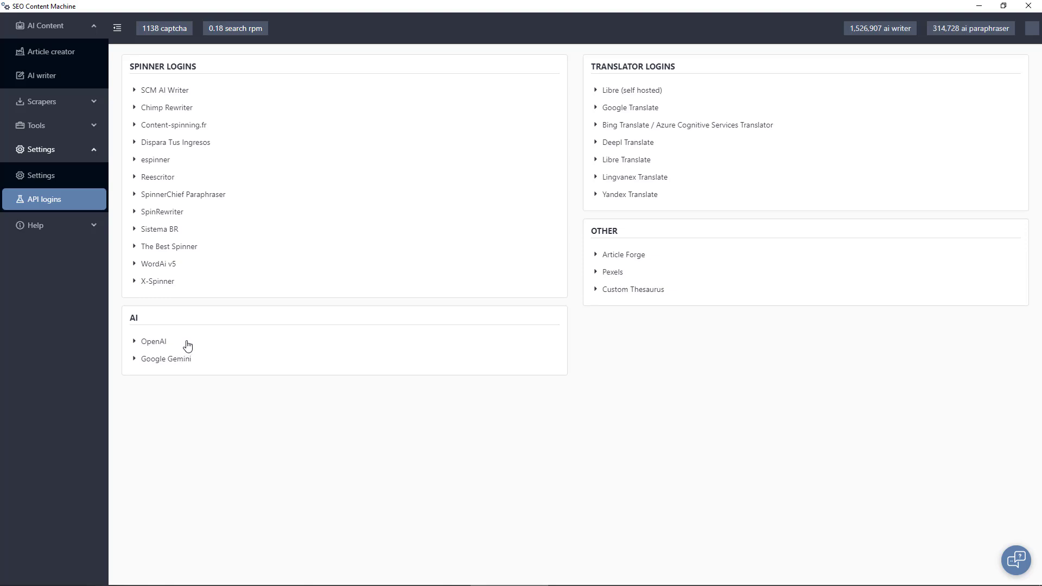
mouse_move(201, 361)
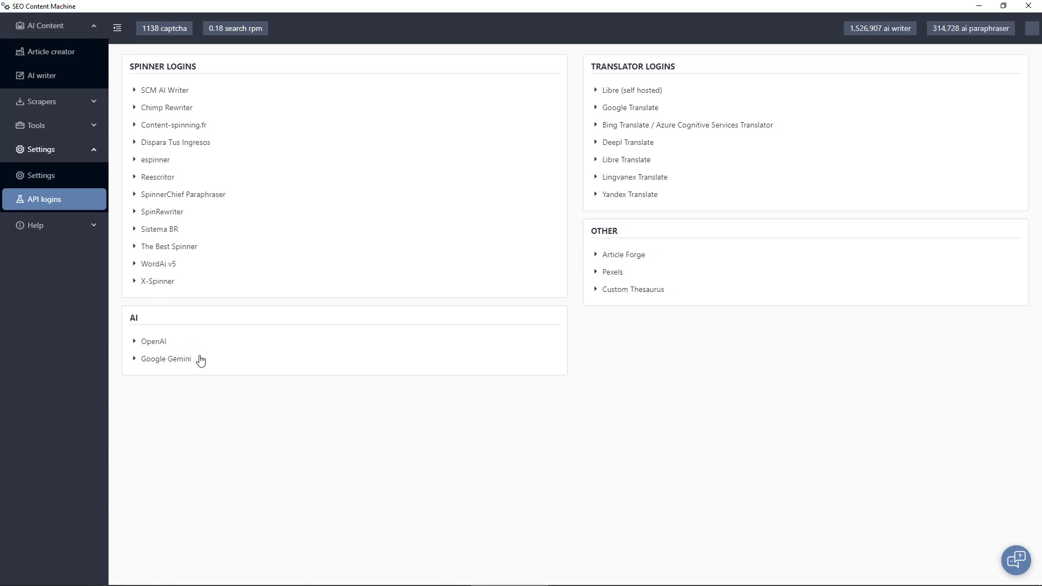
mouse_move(204, 372)
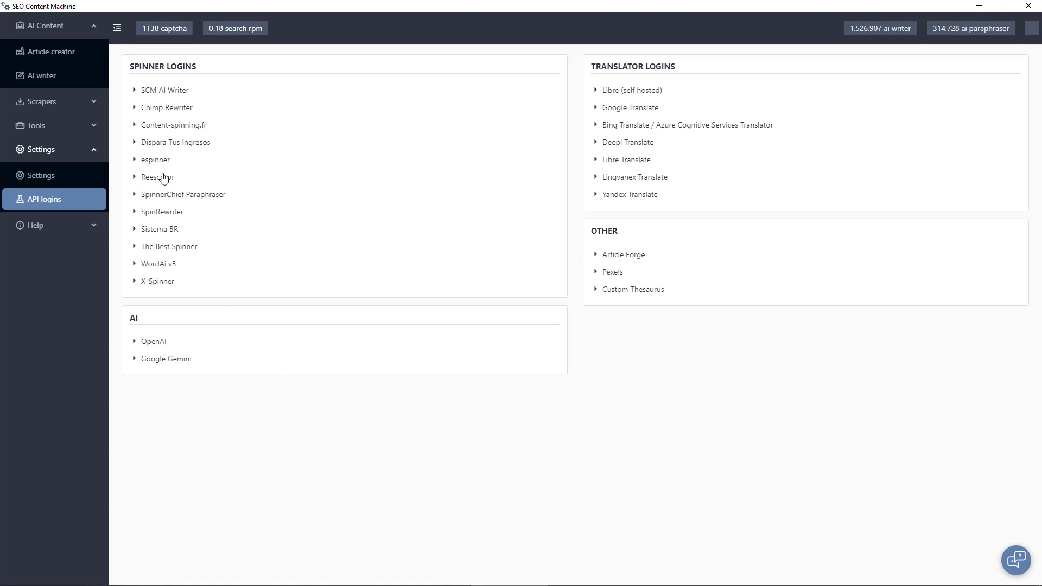
Create a new Article Creator task for 'what is green tea' with AI articles enabled
click(47, 51)
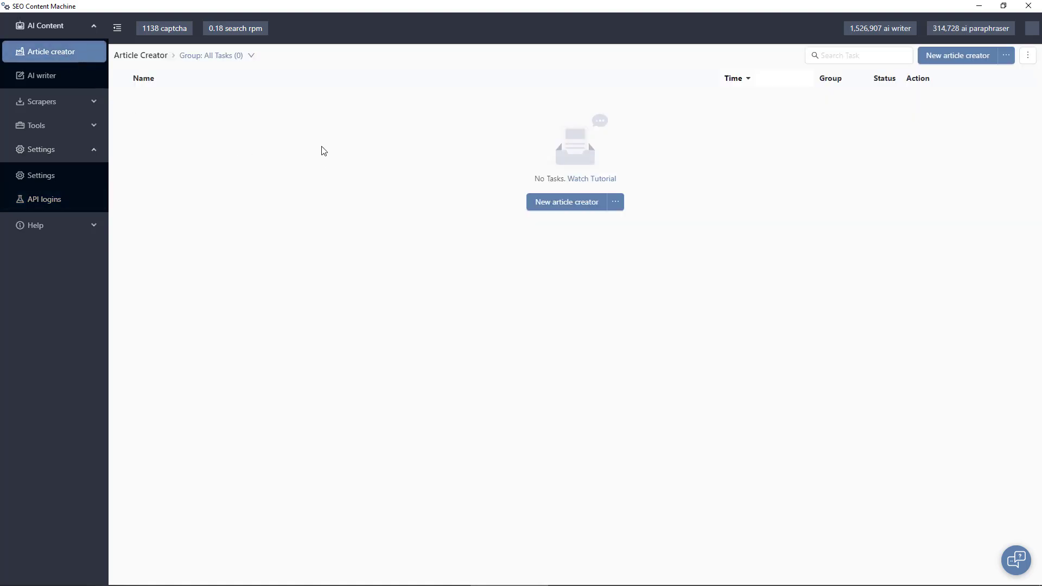
click(566, 201)
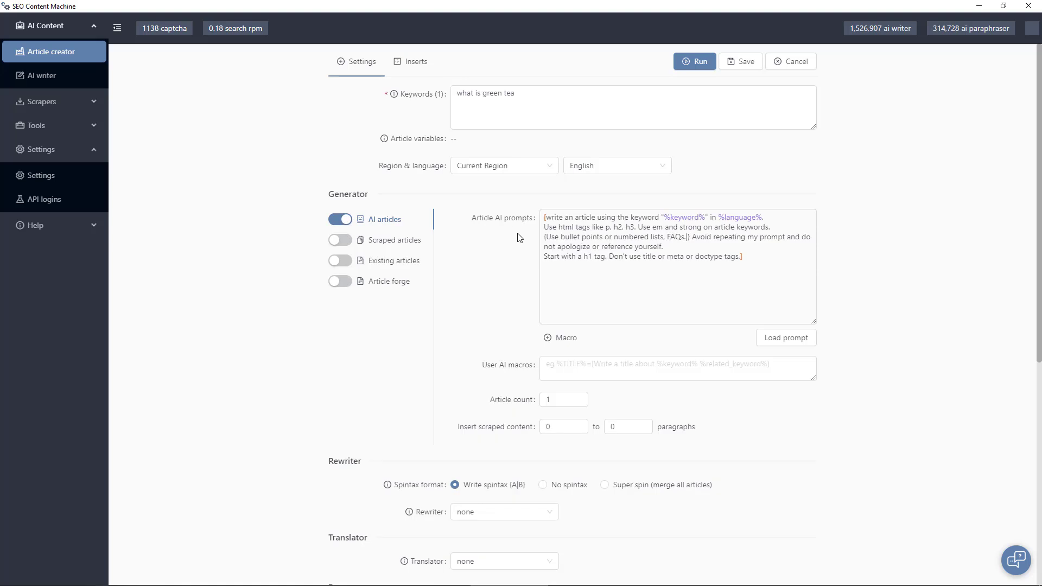
click(554, 107)
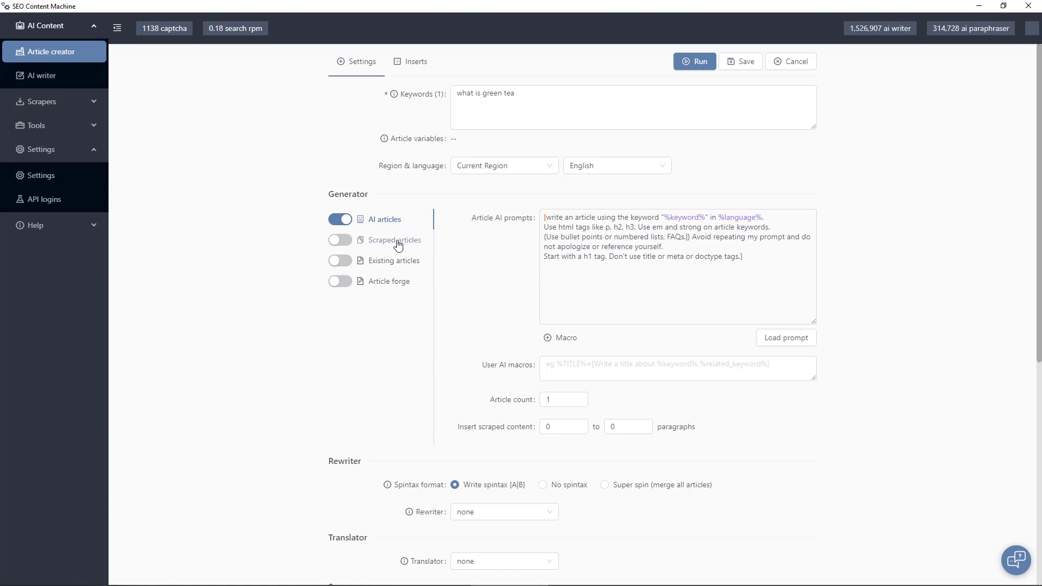
mouse_move(703, 249)
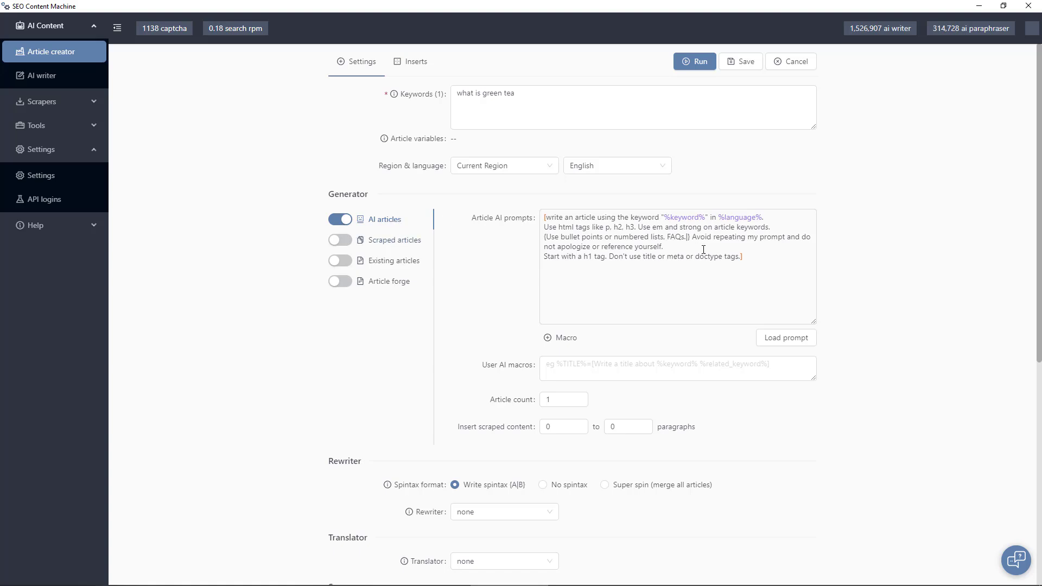
mouse_move(785, 337)
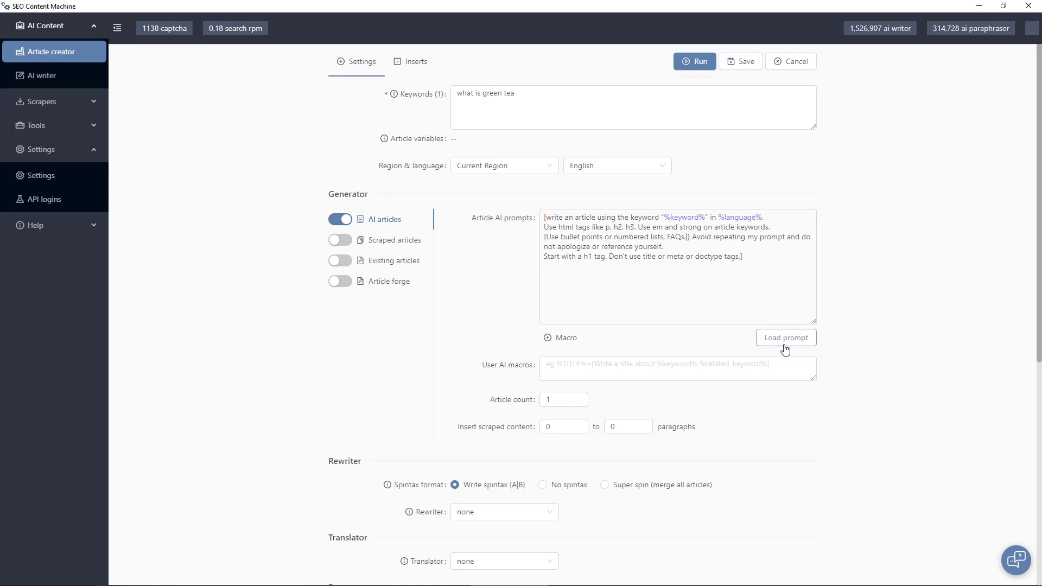
Show the saved AI prompt templates, with the 'Test' question-answering template visible
click(785, 338)
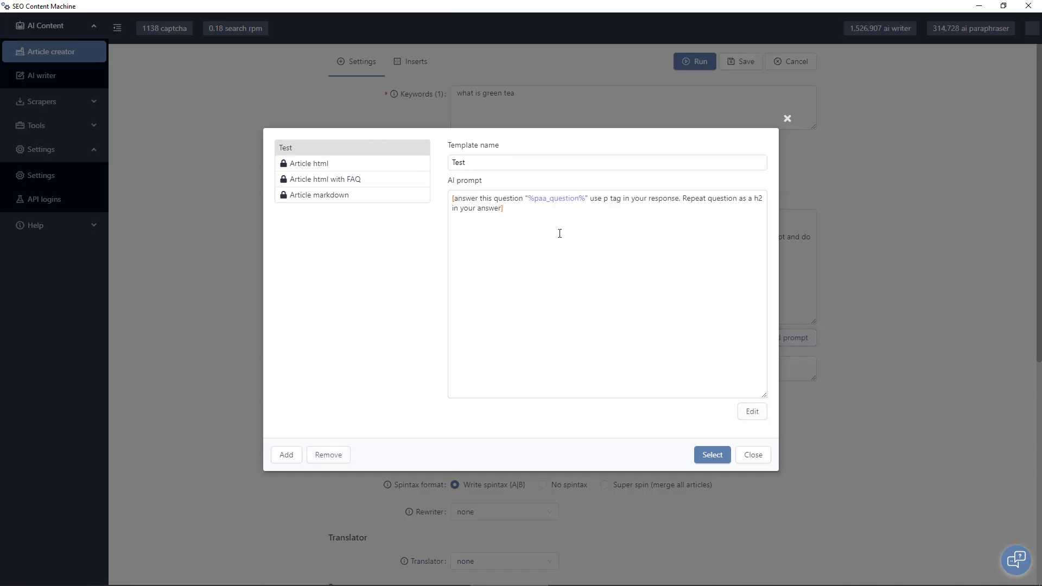
mouse_move(527, 257)
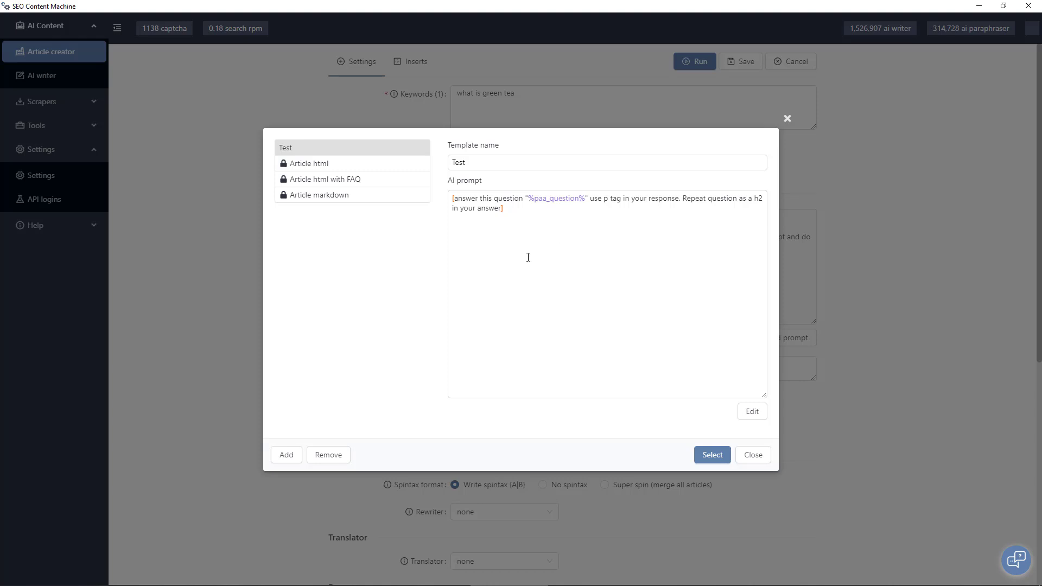
mouse_move(717, 441)
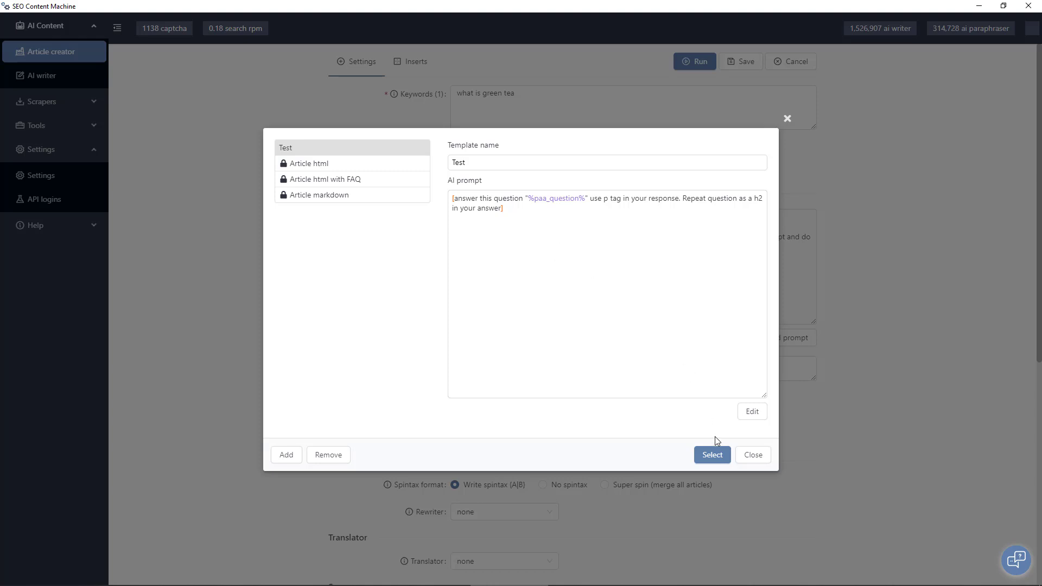
Load the Test template as the article AI prompt, closing the macro list unused
click(712, 455)
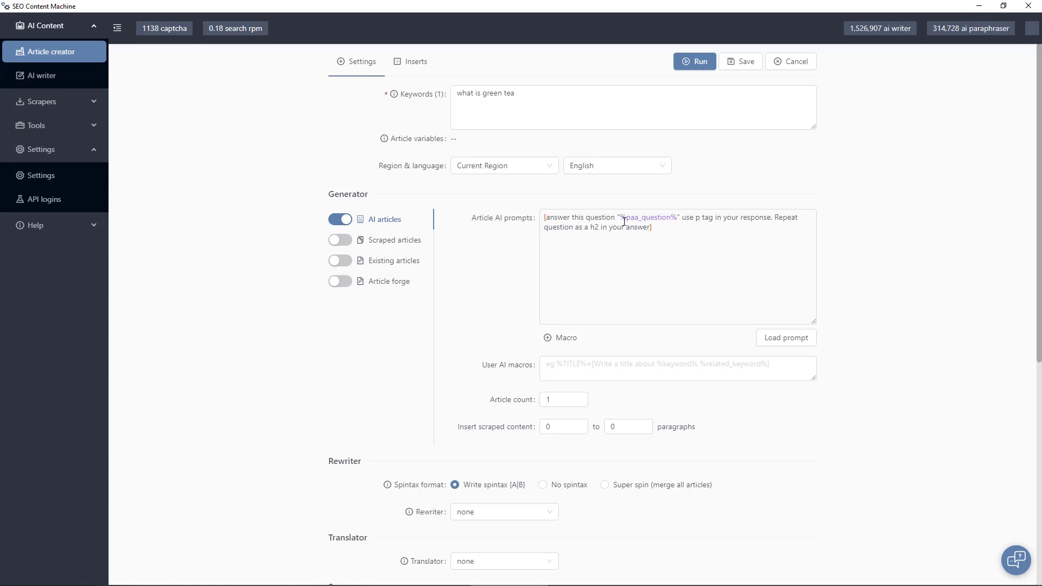
mouse_move(632, 219)
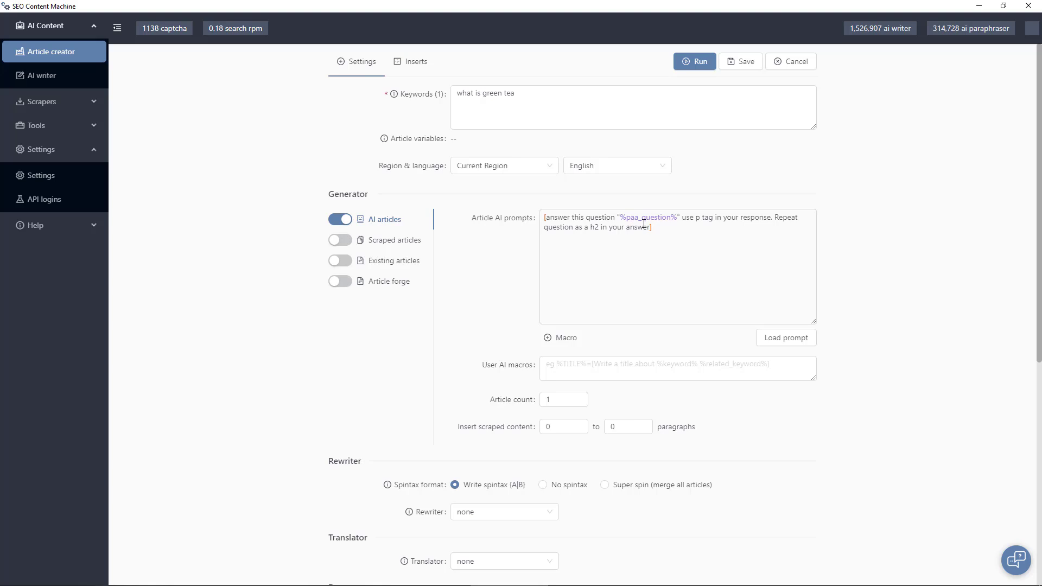
mouse_move(652, 266)
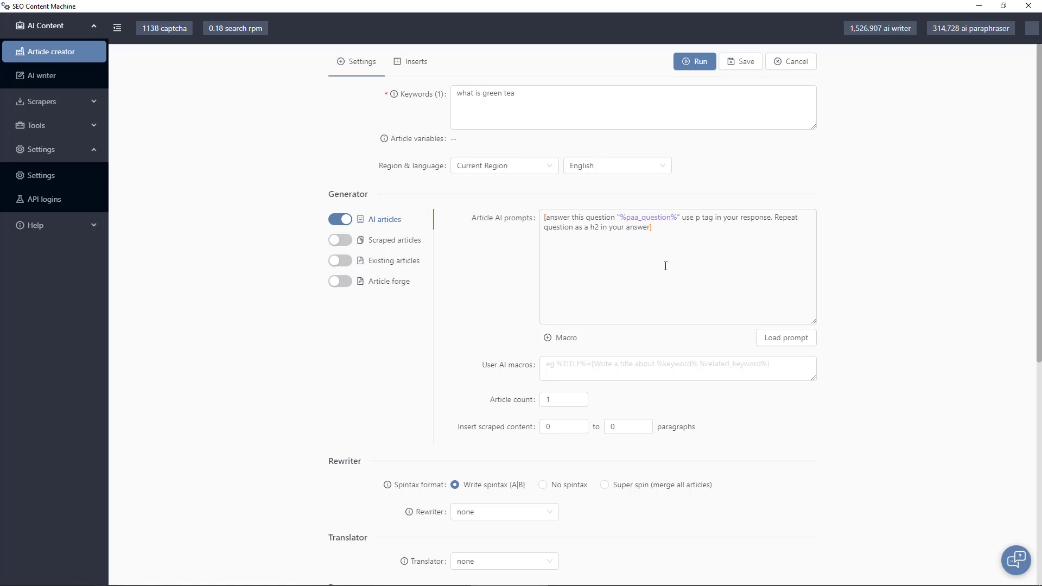
mouse_move(643, 279)
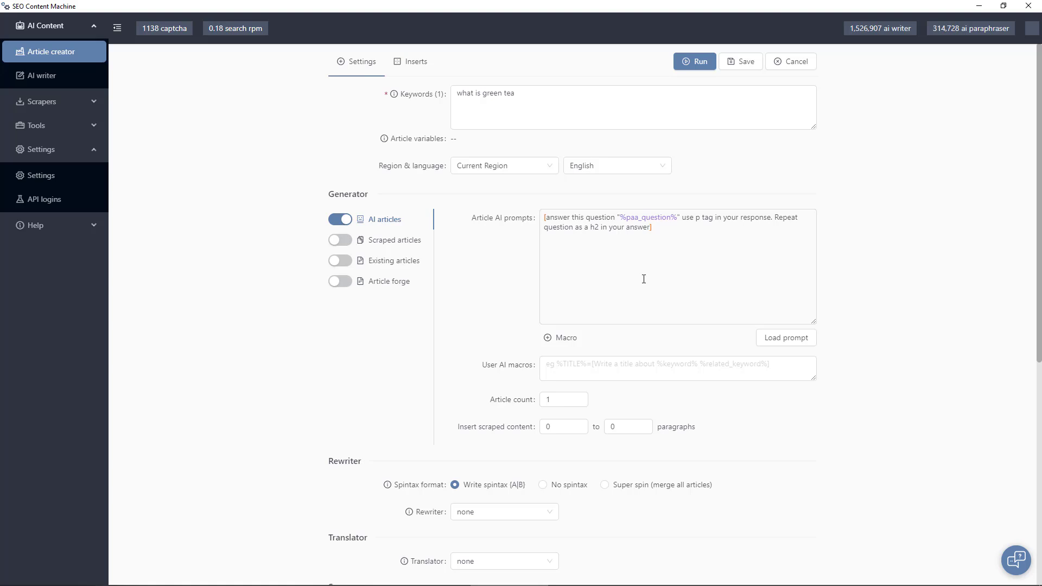
mouse_move(651, 283)
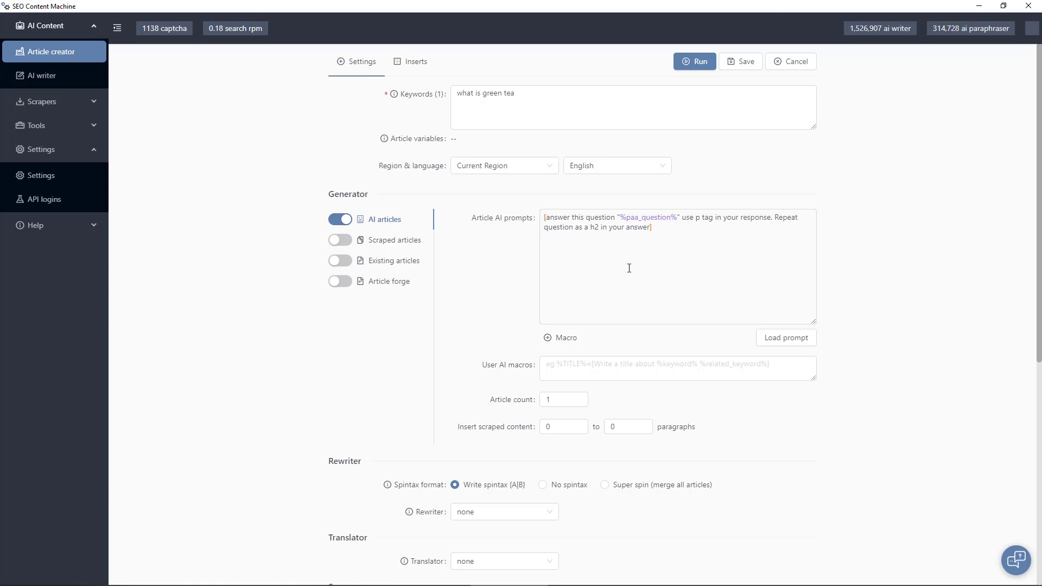
mouse_move(688, 290)
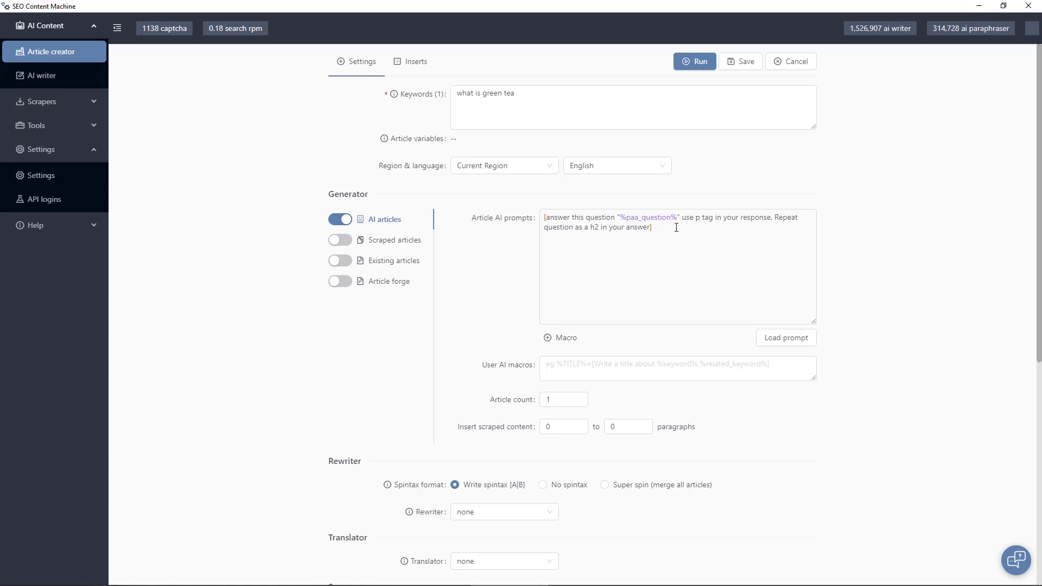
click(565, 338)
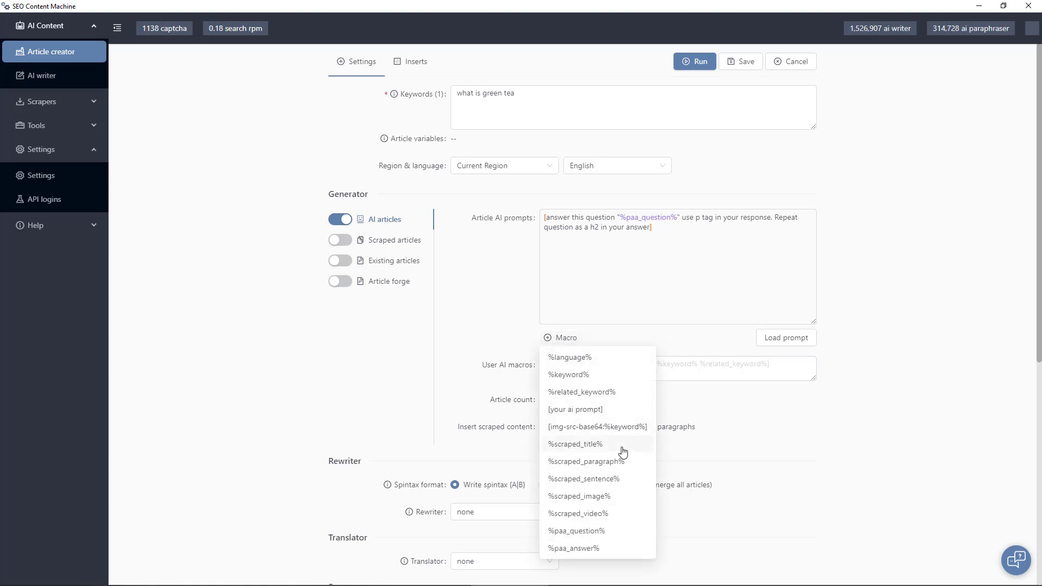
mouse_move(636, 483)
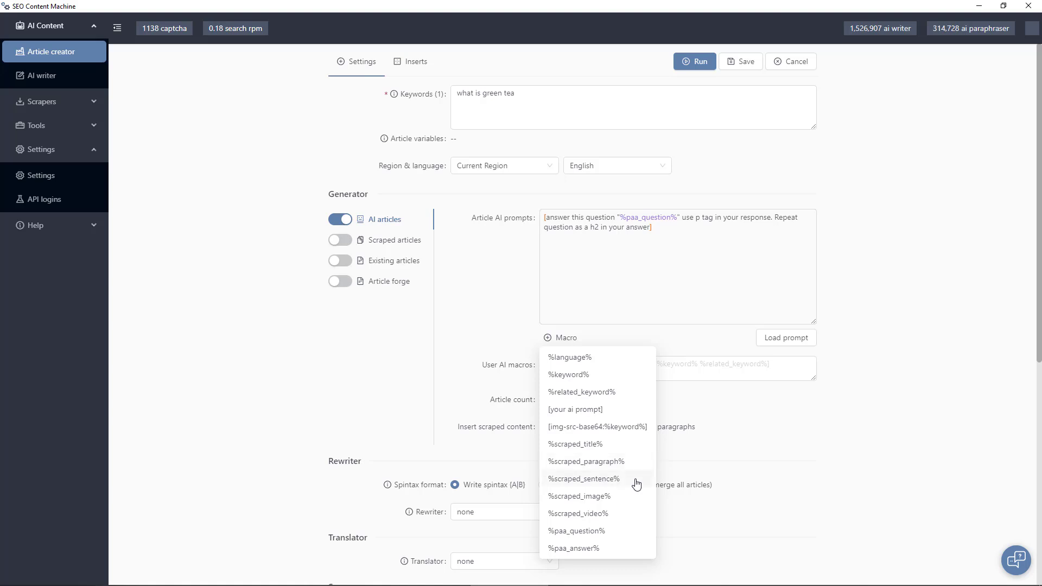
click(733, 346)
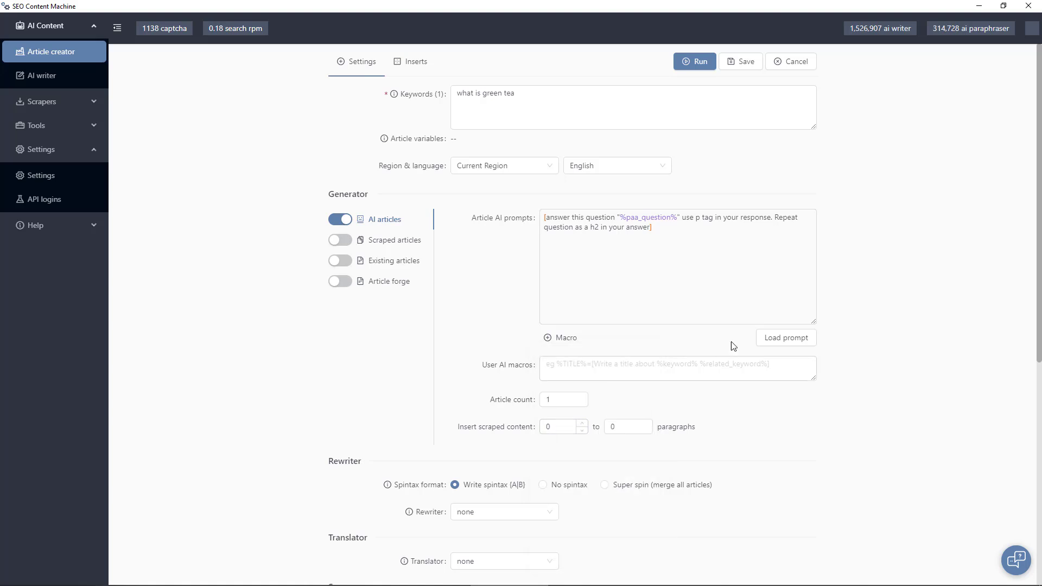
click(562, 426)
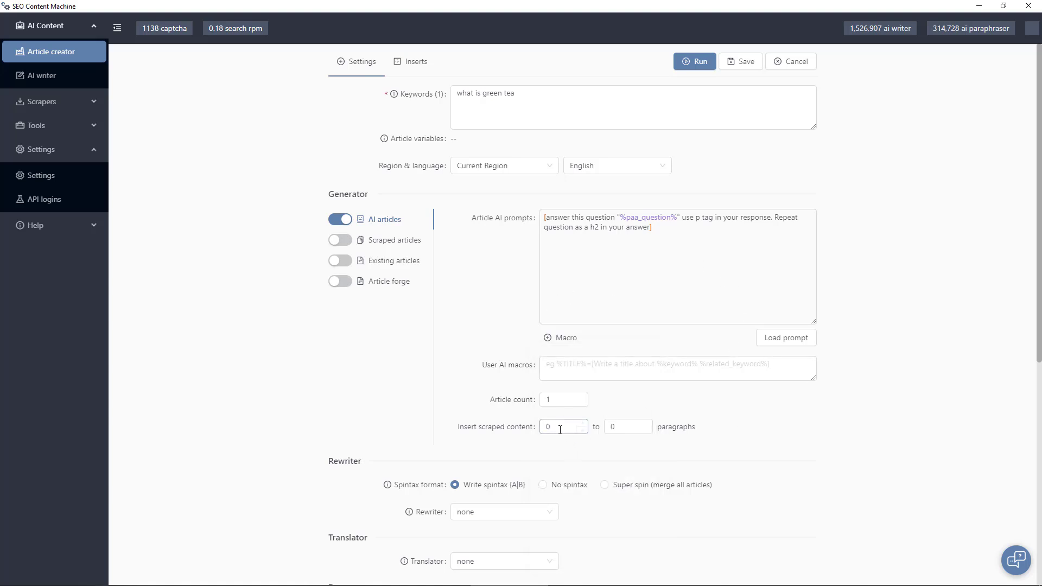
click(623, 426)
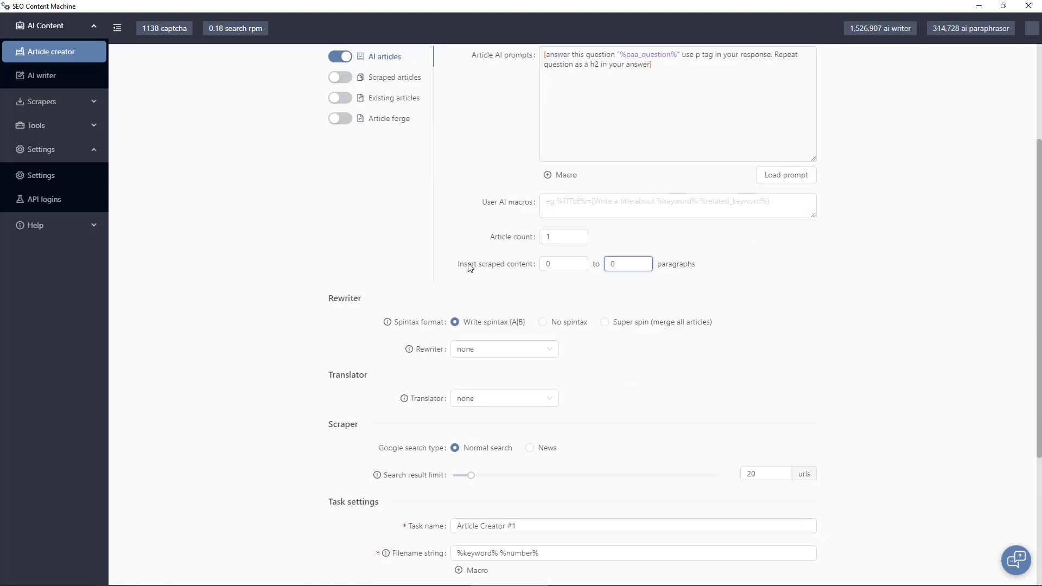
mouse_move(585, 351)
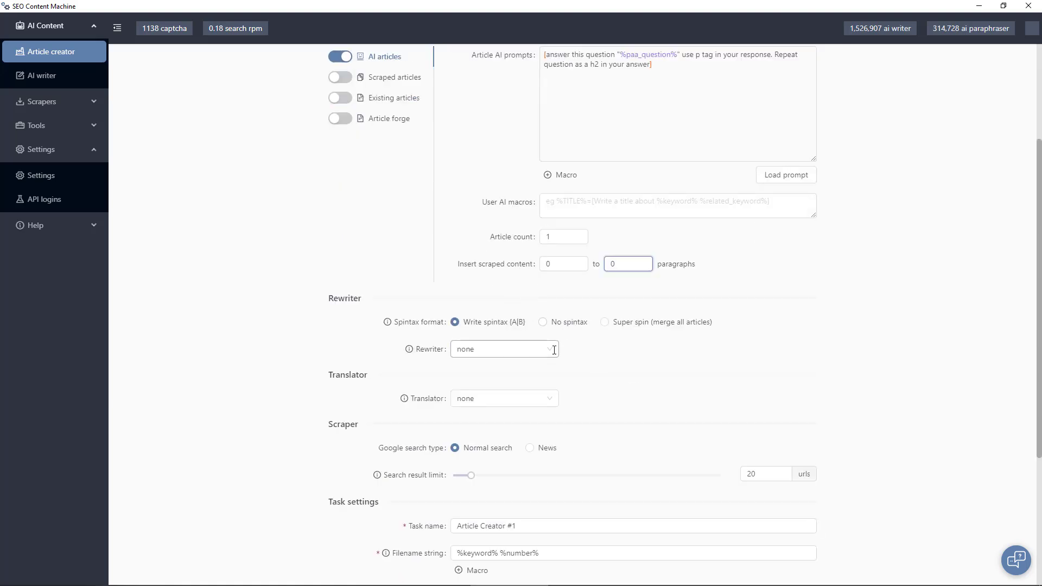
Change the task's Rewriter from AI writer to none
click(503, 349)
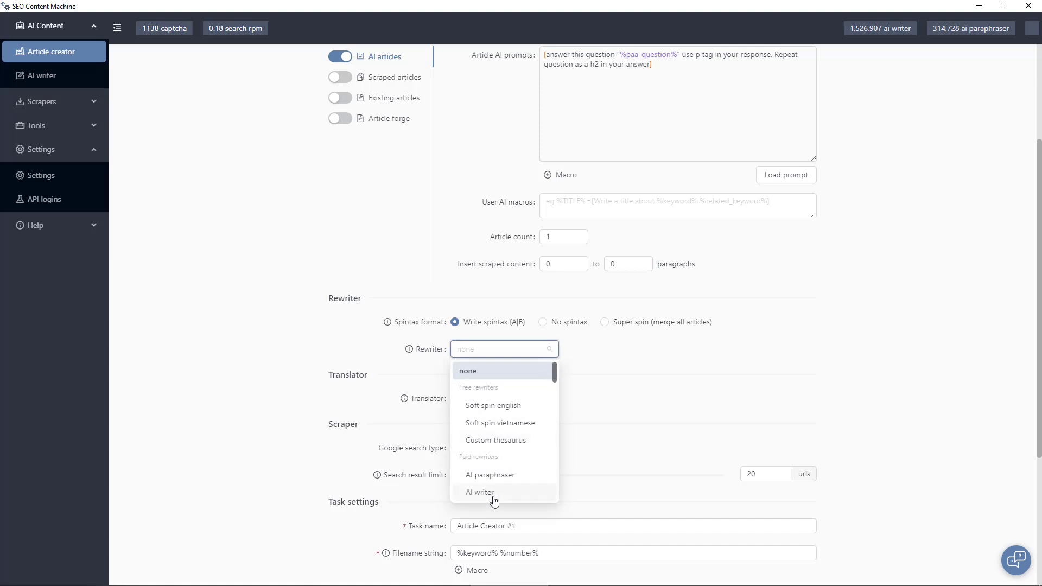
click(480, 492)
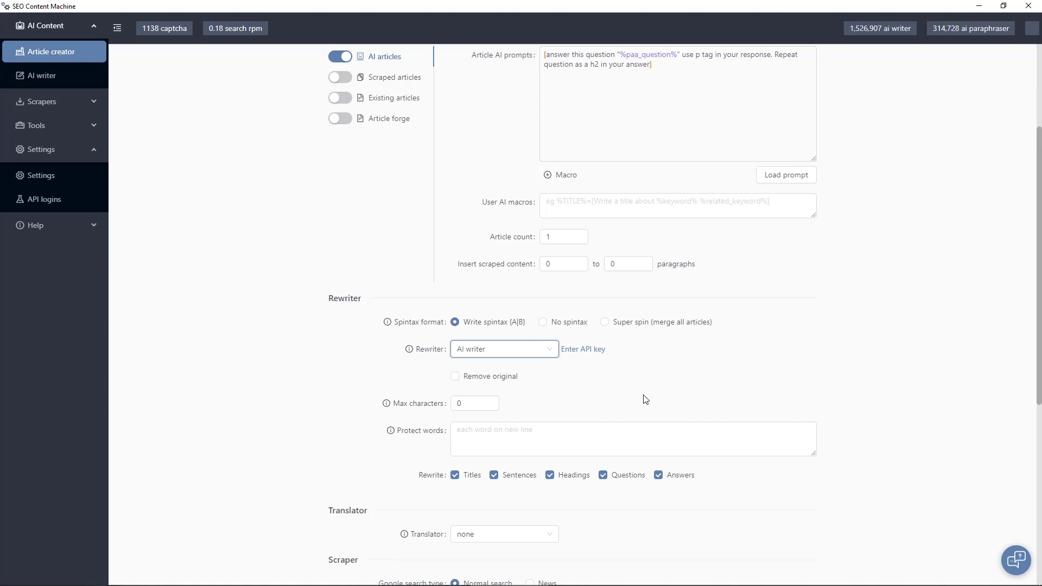
click(503, 349)
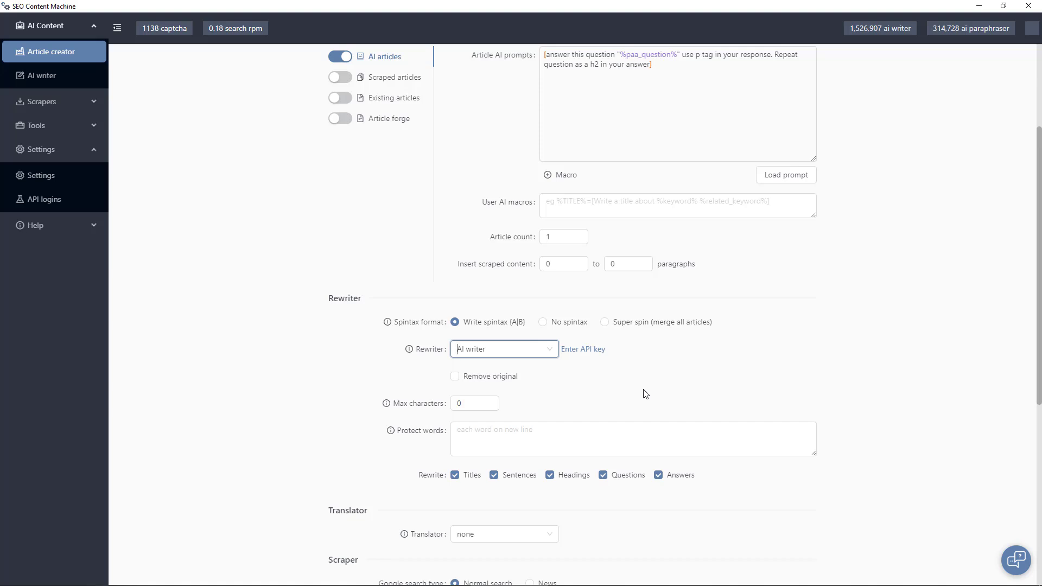
mouse_move(641, 393)
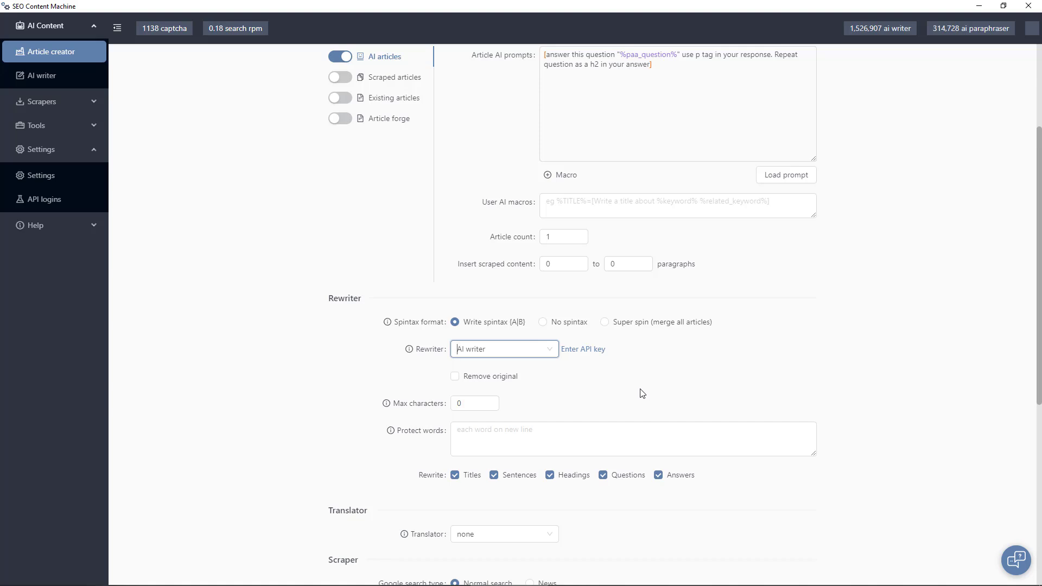
mouse_move(635, 390)
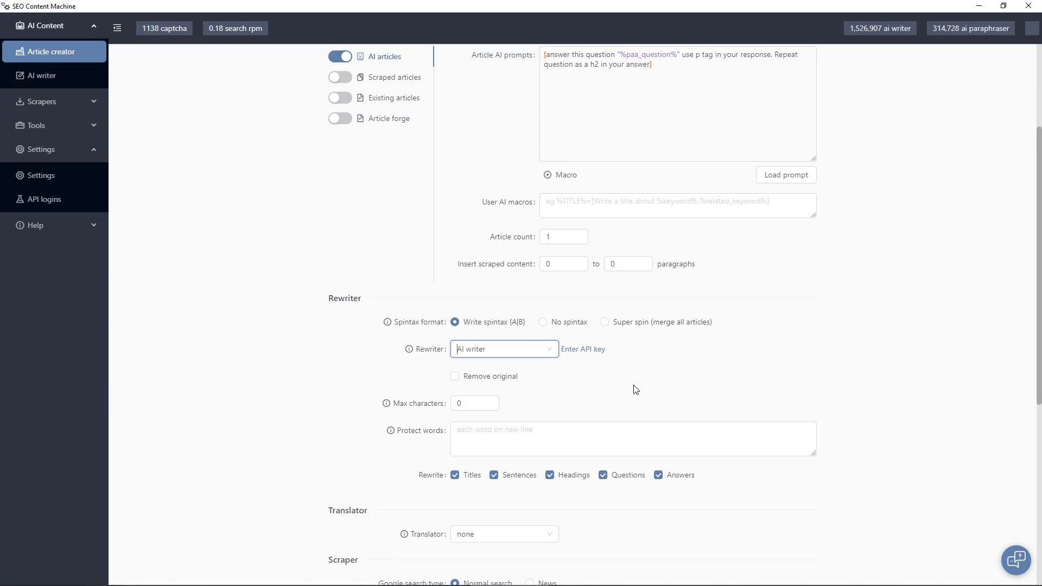
click(504, 349)
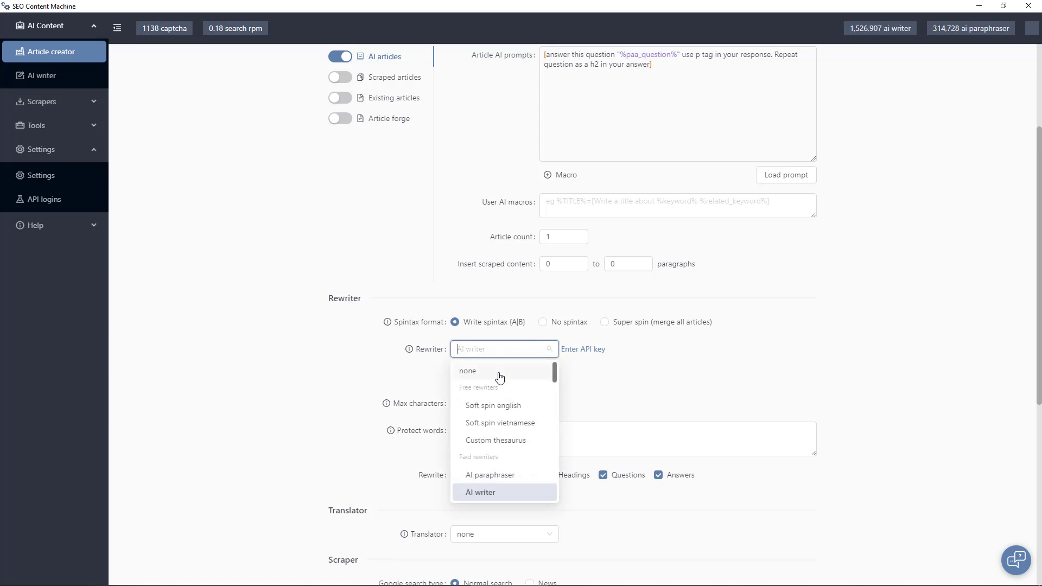
click(468, 371)
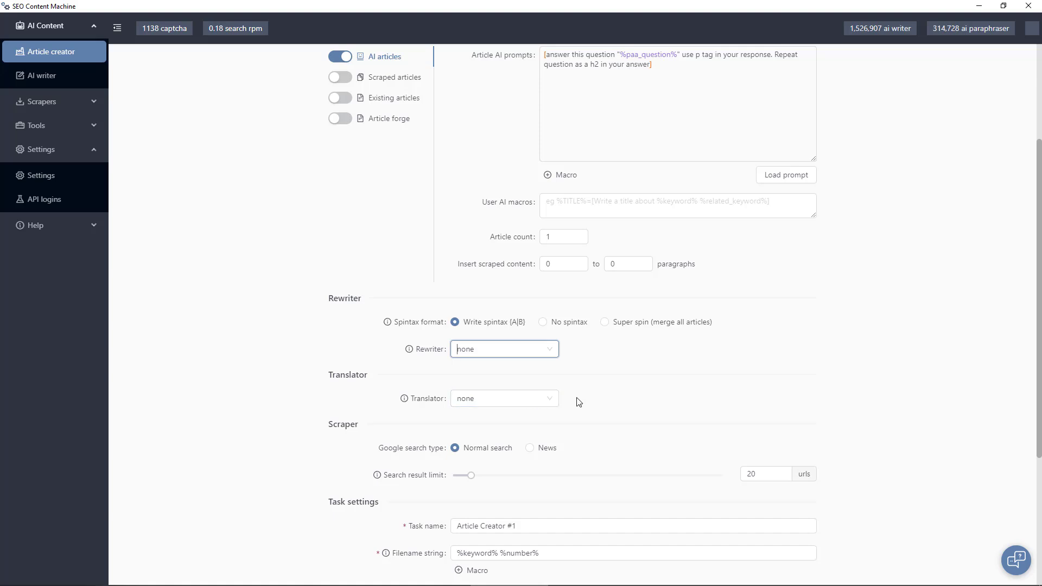
scroll(down, 3)
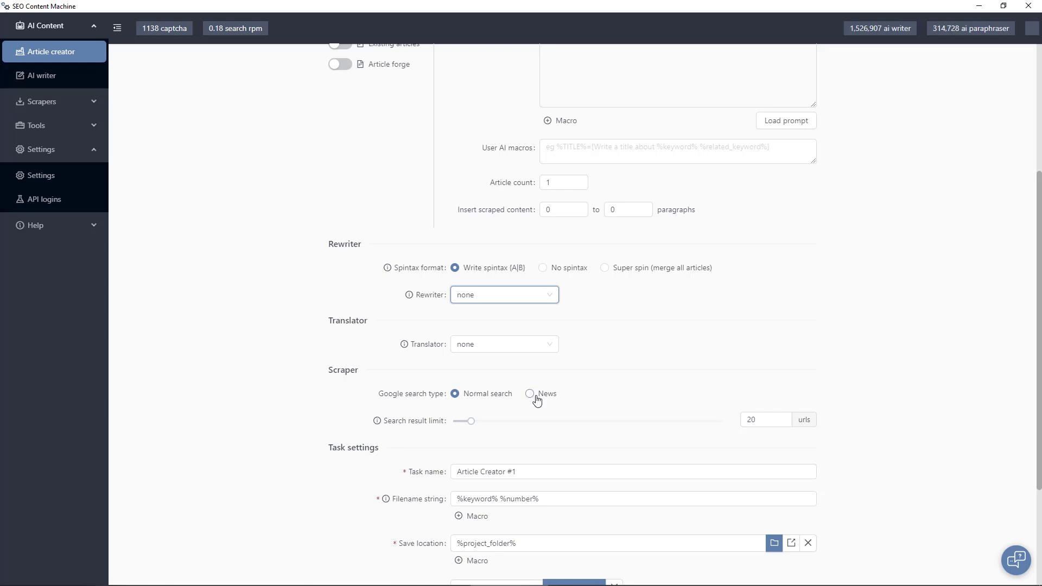
scroll(down, 3)
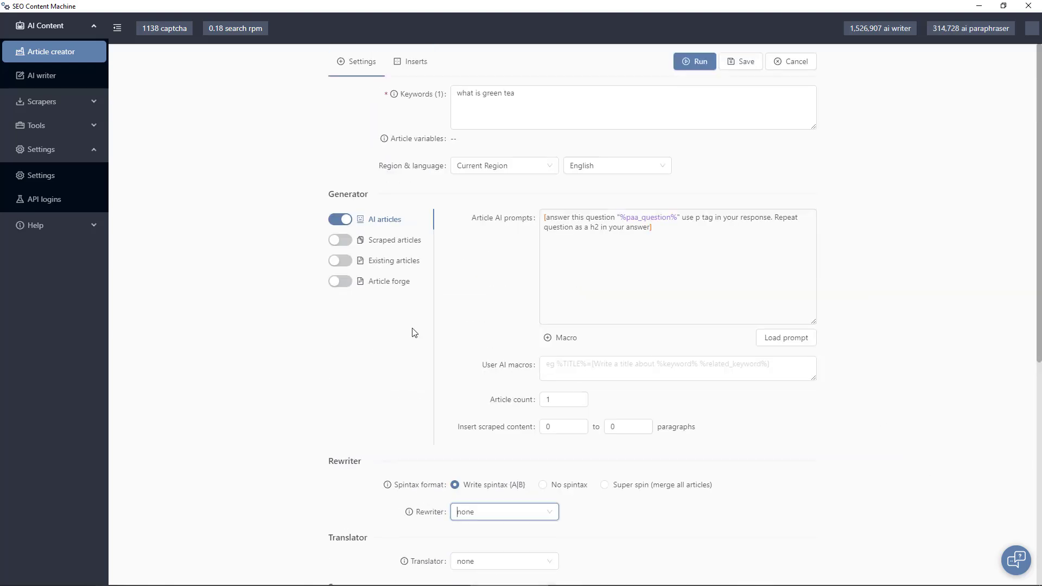
Enable the Image and People also ask inserts and show Custom content options
click(417, 61)
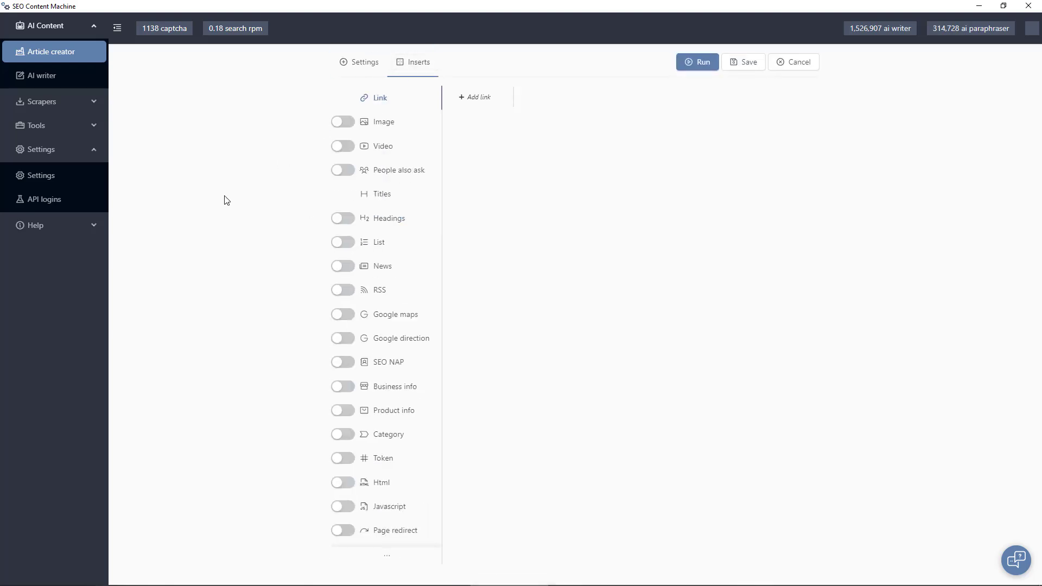
scroll(down, 3)
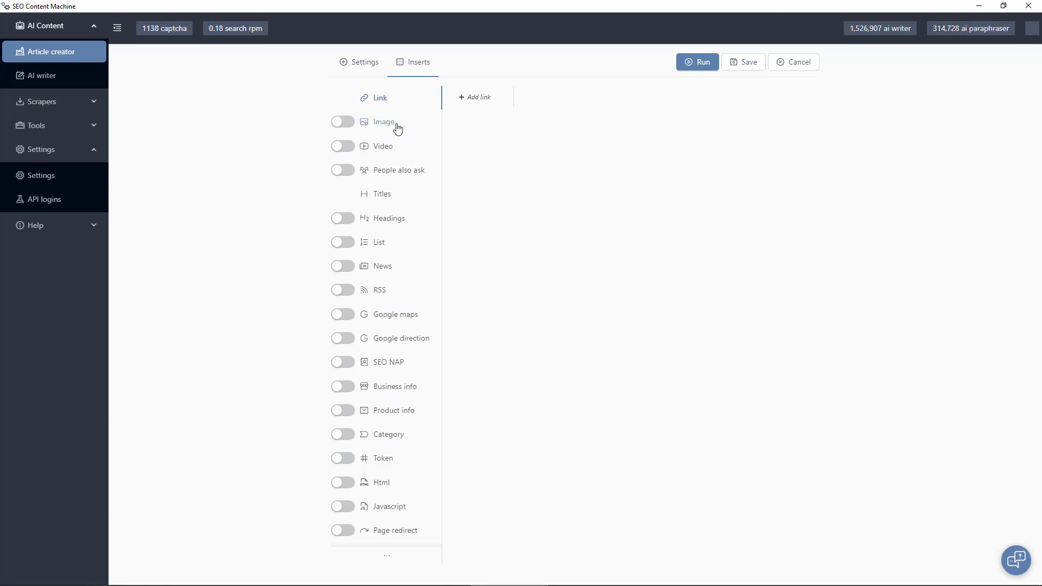
click(383, 121)
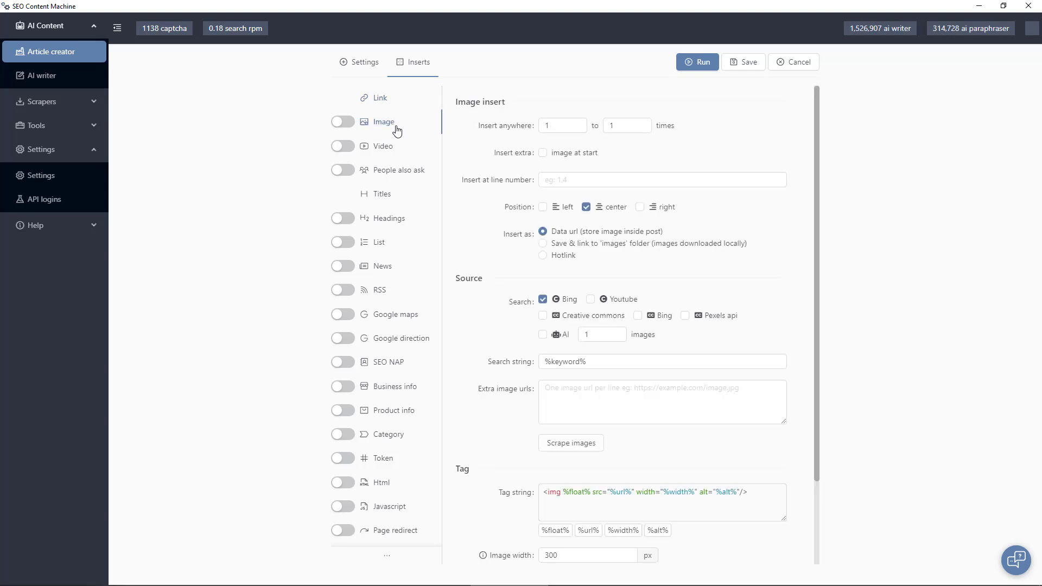
click(343, 122)
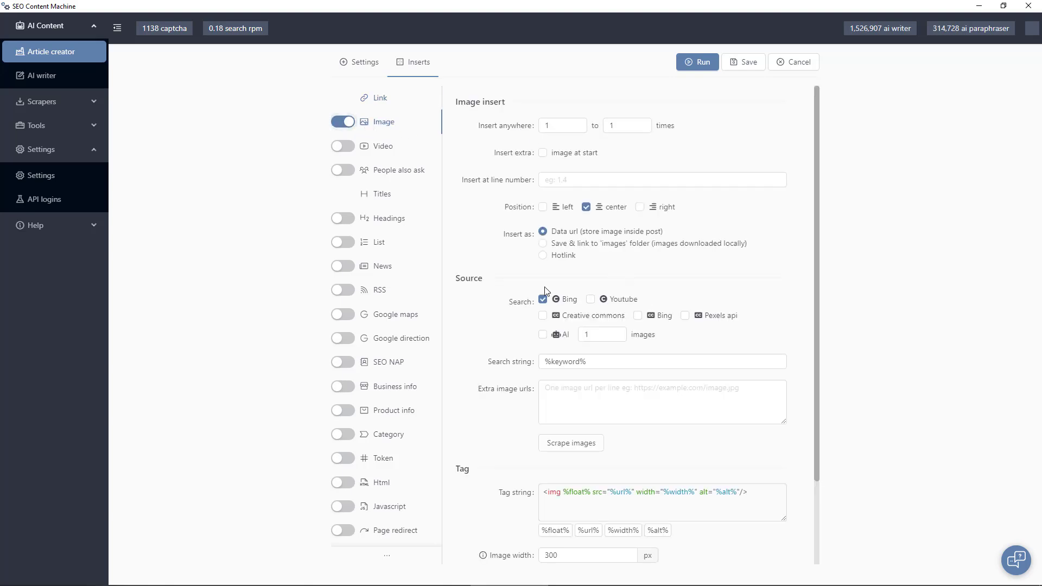
click(685, 316)
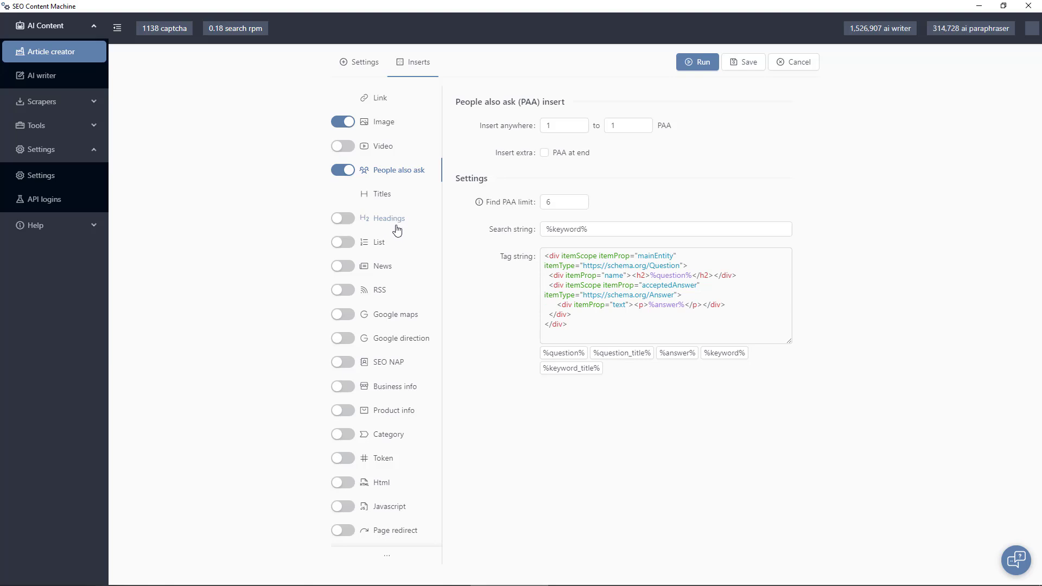
mouse_move(403, 298)
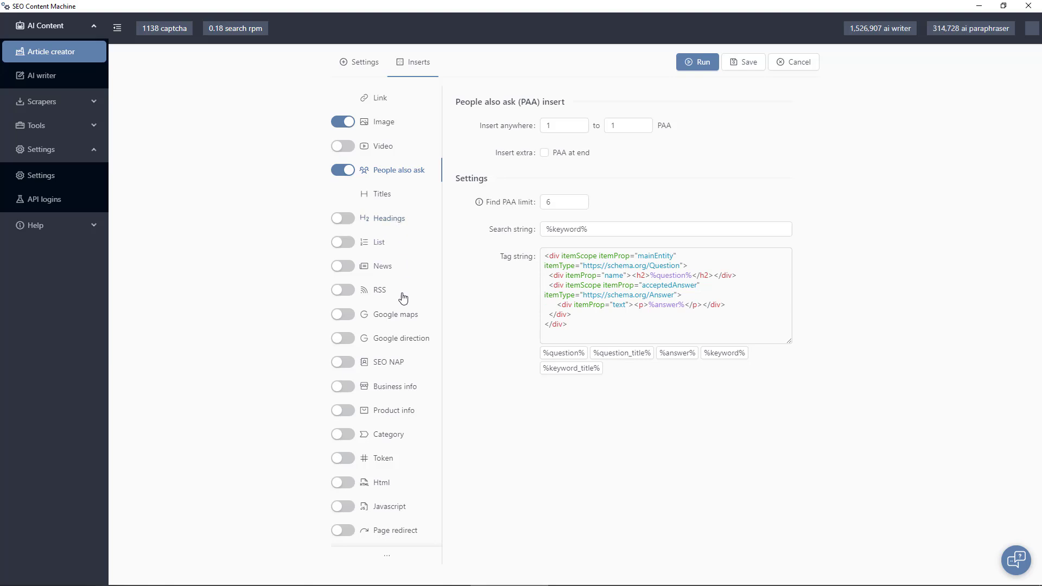
mouse_move(418, 326)
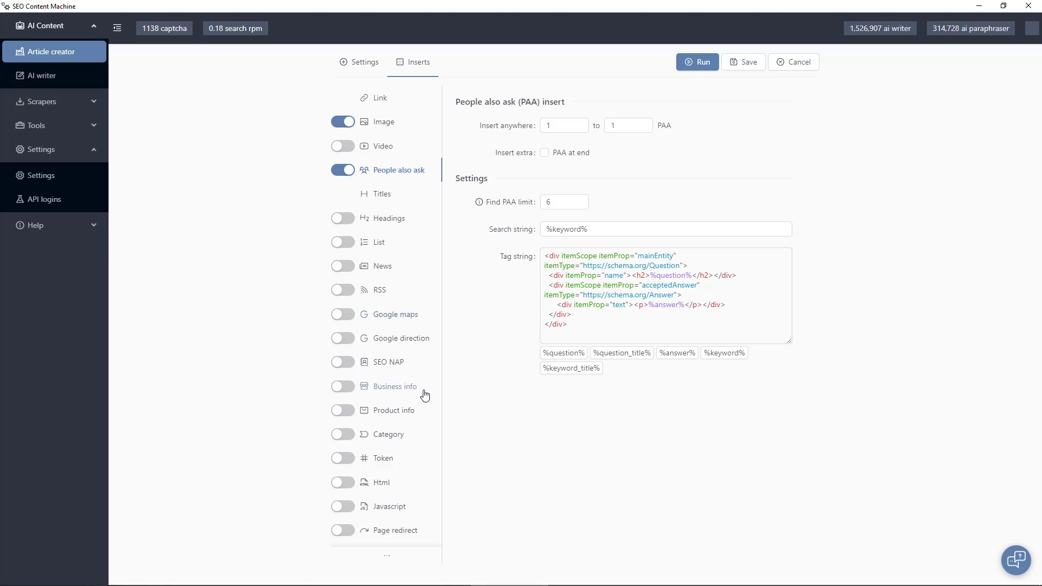
scroll(down, 3)
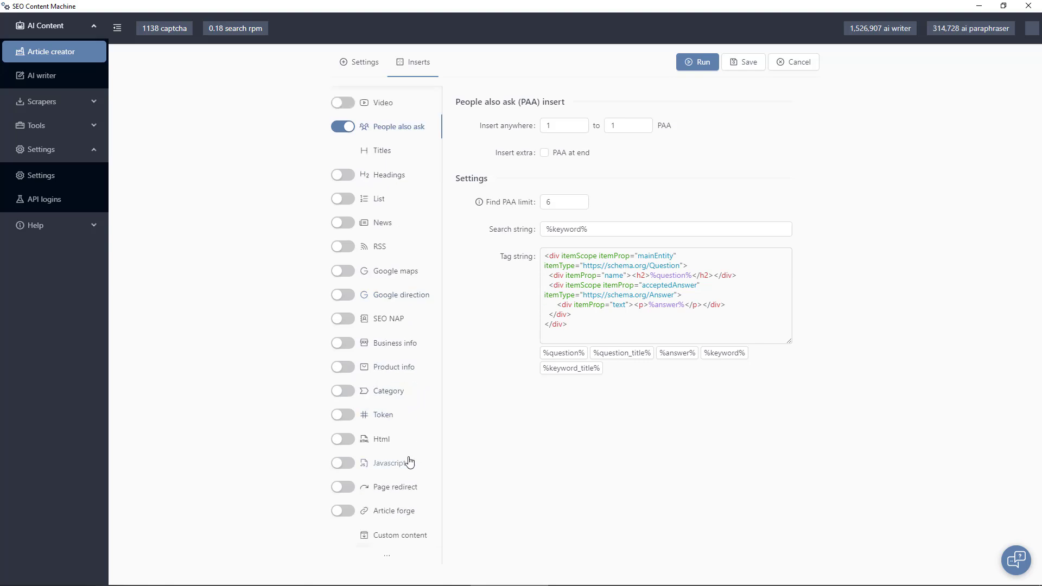
mouse_move(506, 436)
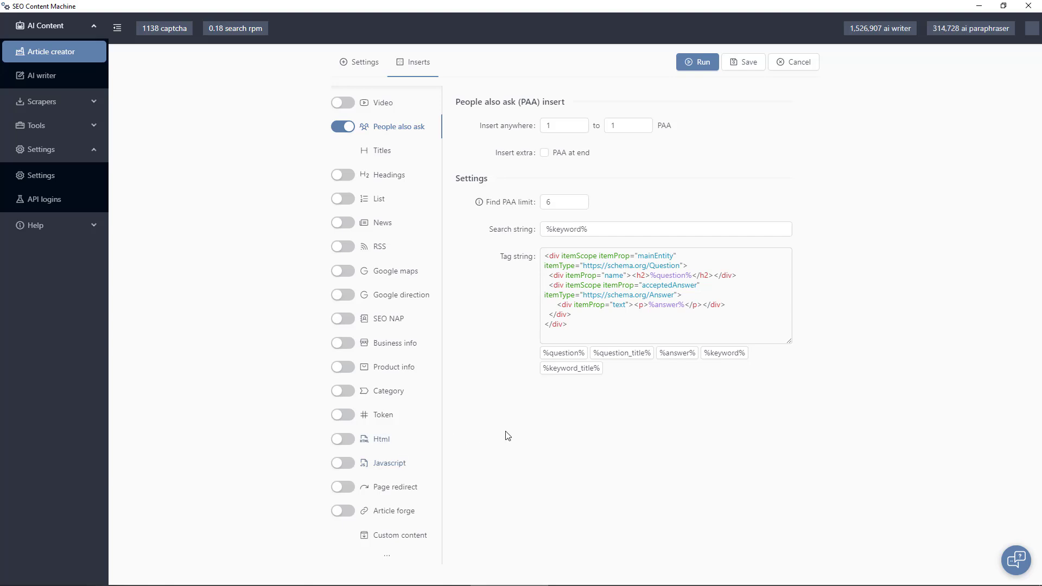
mouse_move(457, 525)
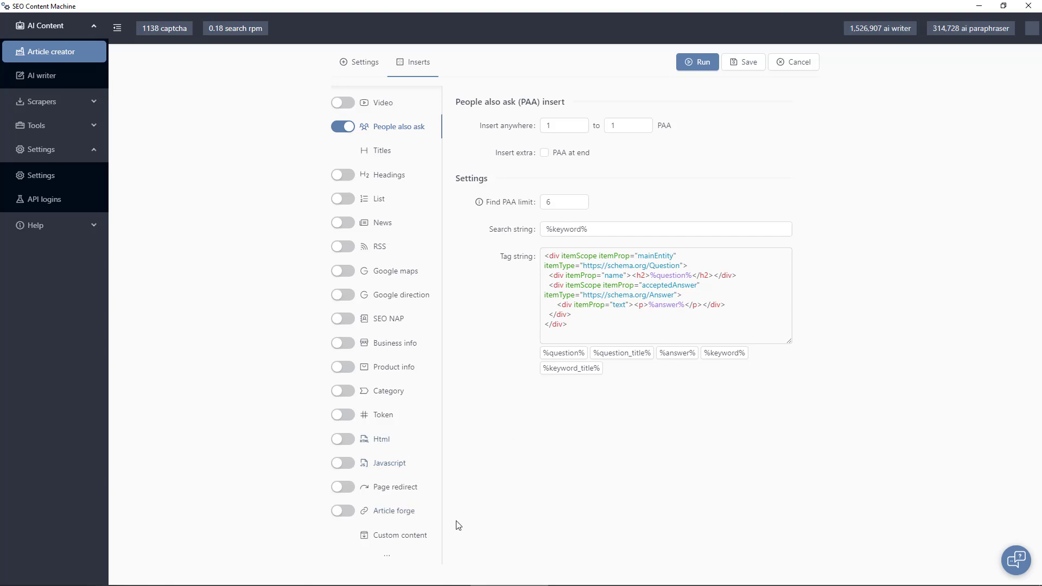
click(400, 535)
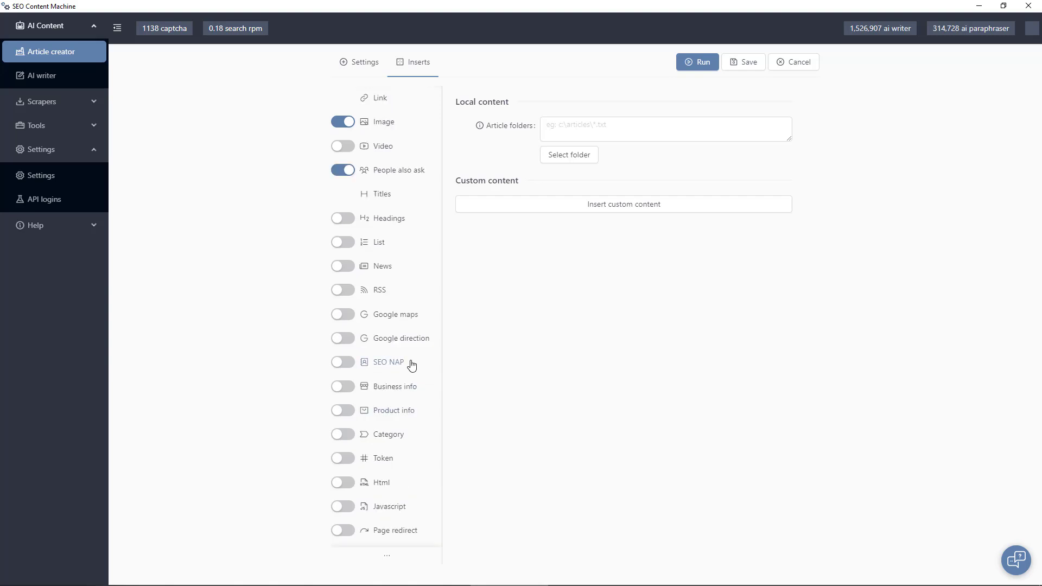
mouse_move(353, 62)
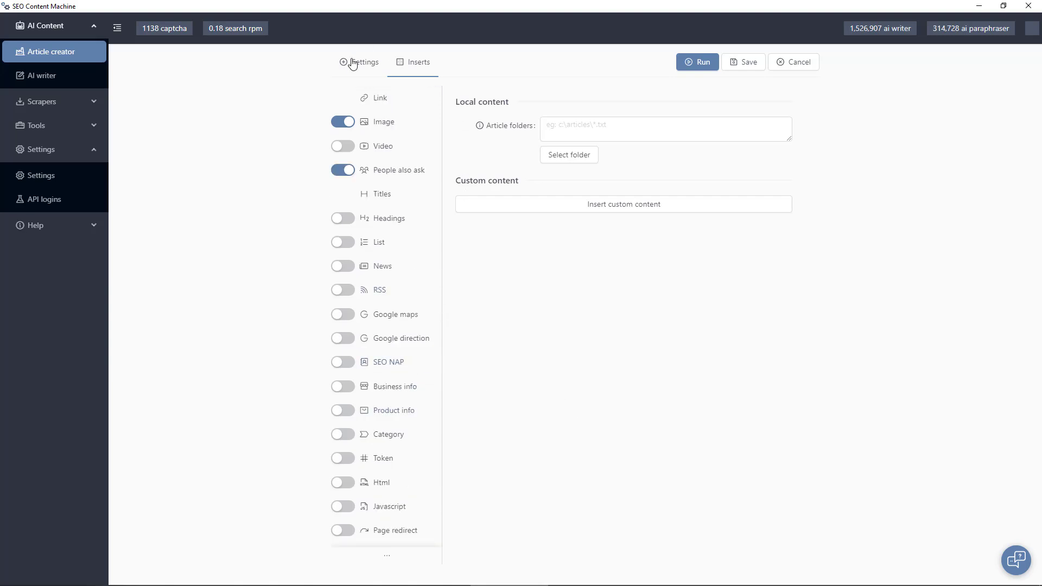
Run Article Creator #1 for 'what is green tea' from the Settings tab
click(362, 62)
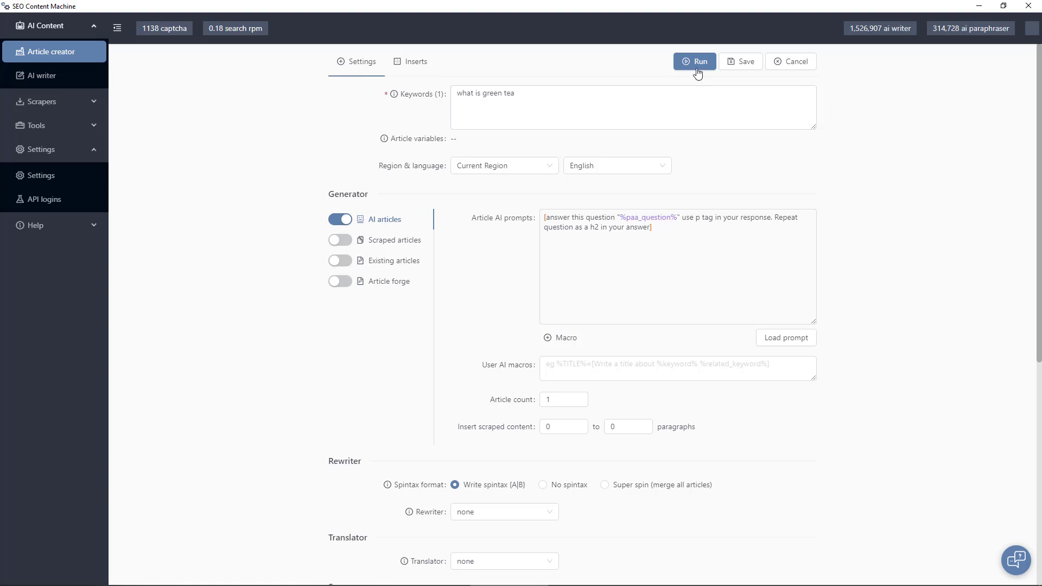
click(694, 61)
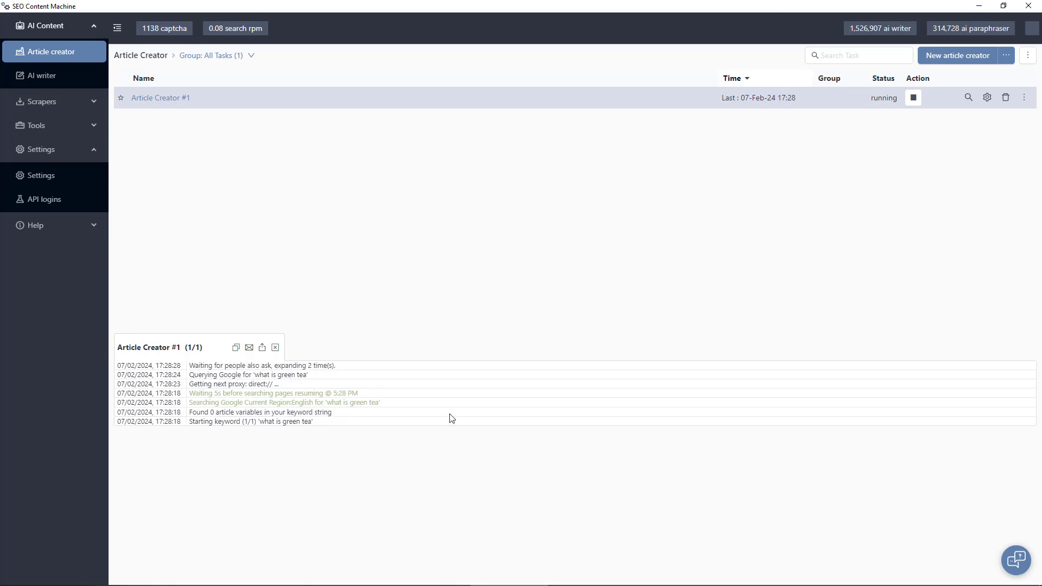
mouse_move(366, 429)
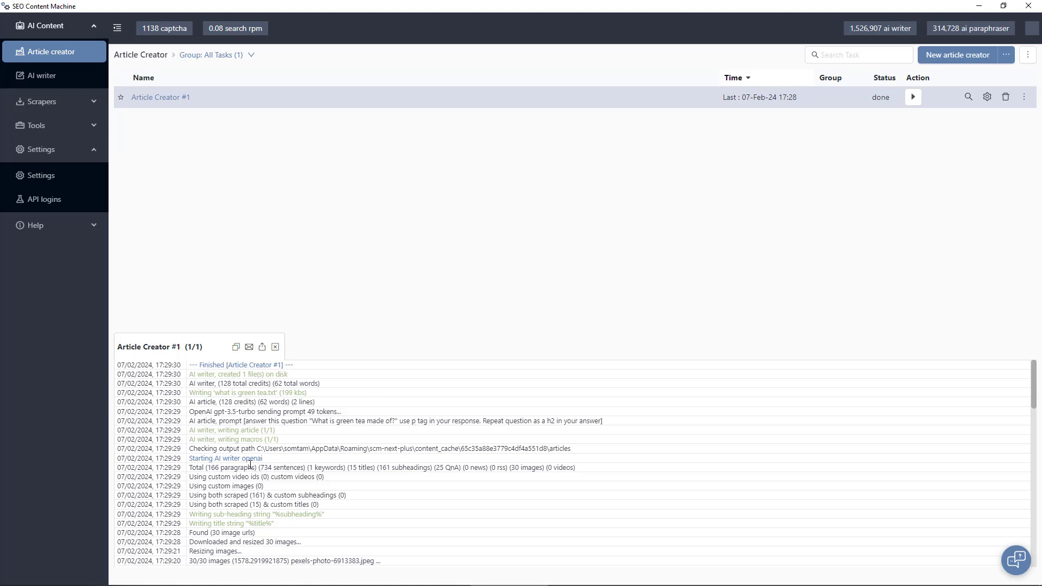
Wait for the task to finish and highlight the generated question in the log
double_click(248, 459)
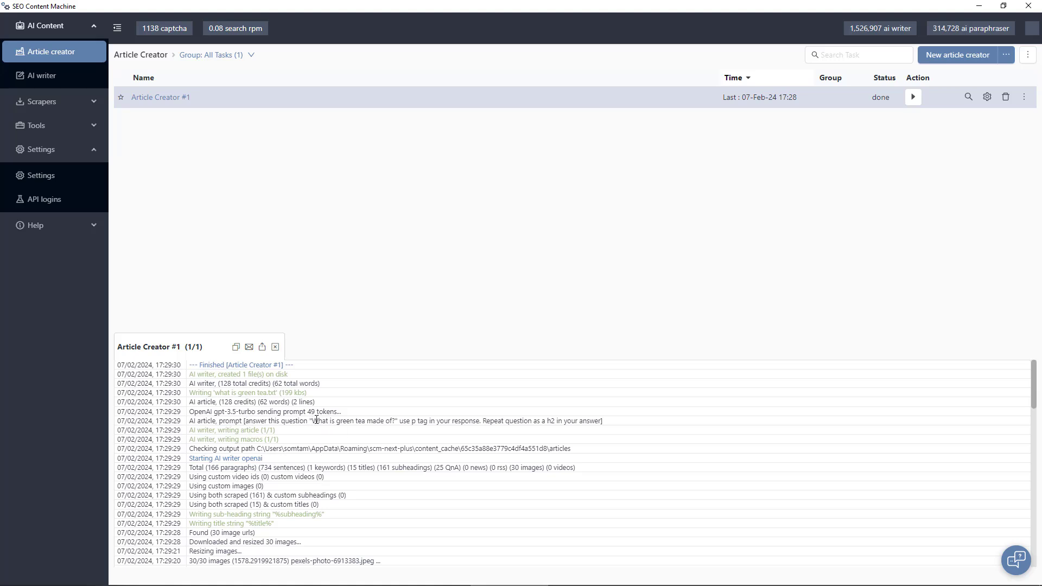
double_click(355, 420)
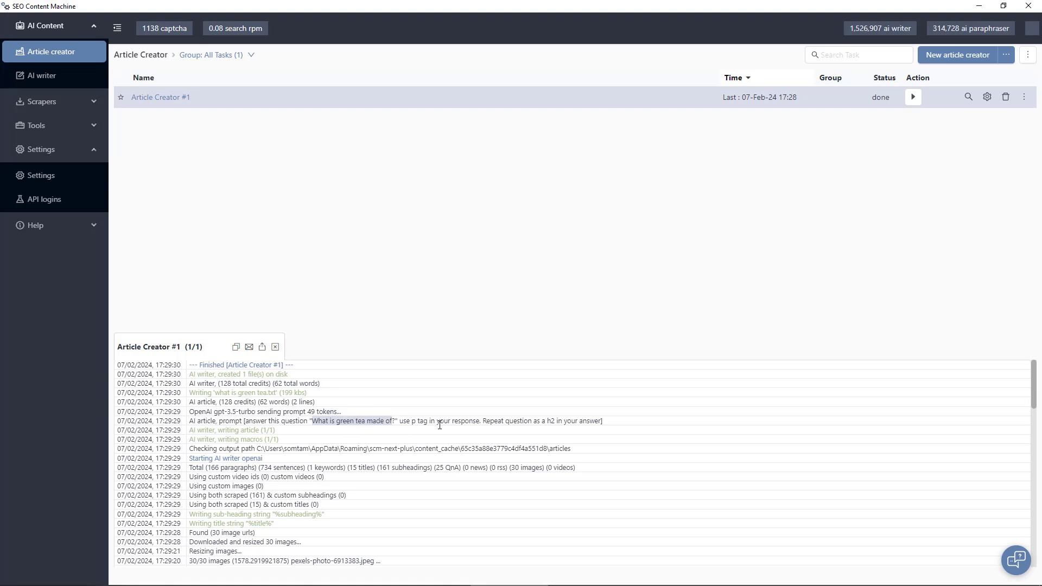
mouse_move(378, 388)
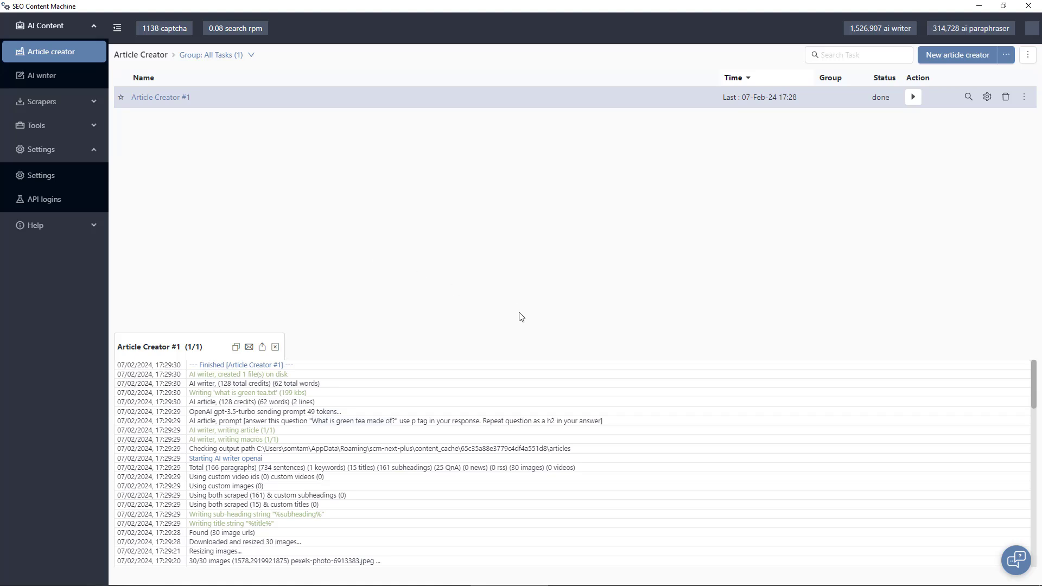
mouse_move(961, 168)
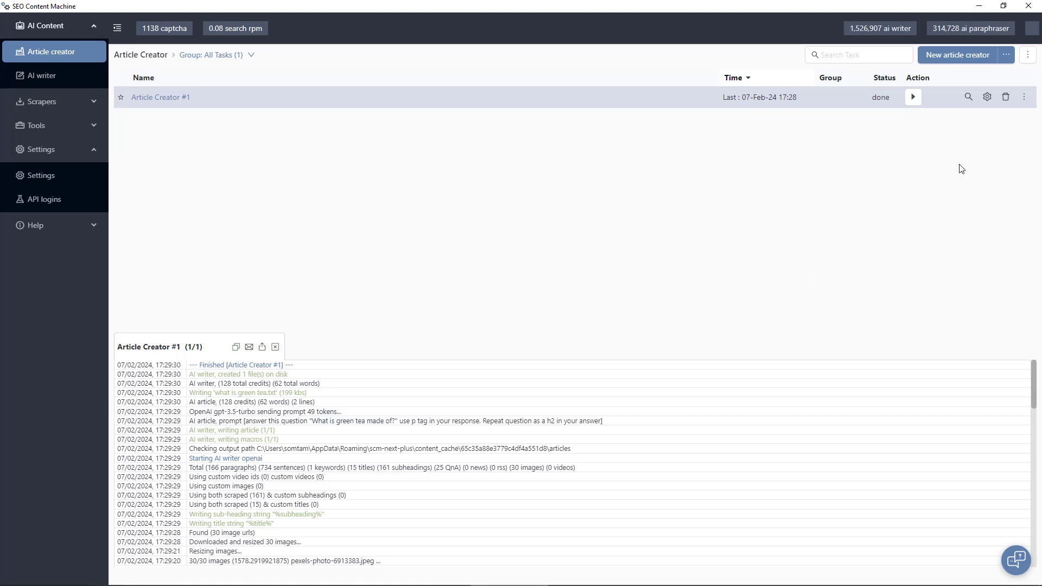
Preview Article Creator #1's green tea article in the editor
click(968, 97)
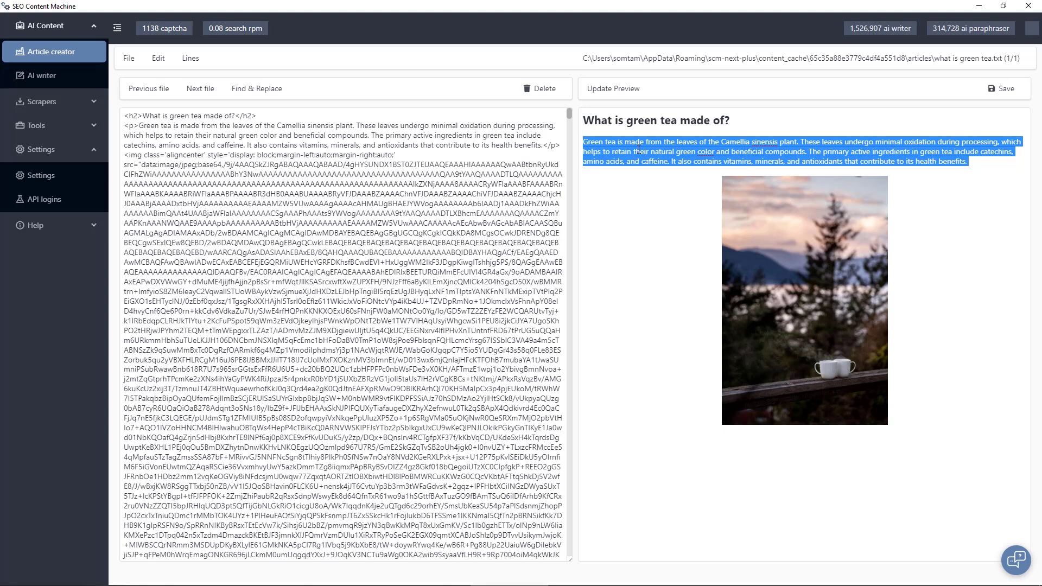
mouse_move(773, 262)
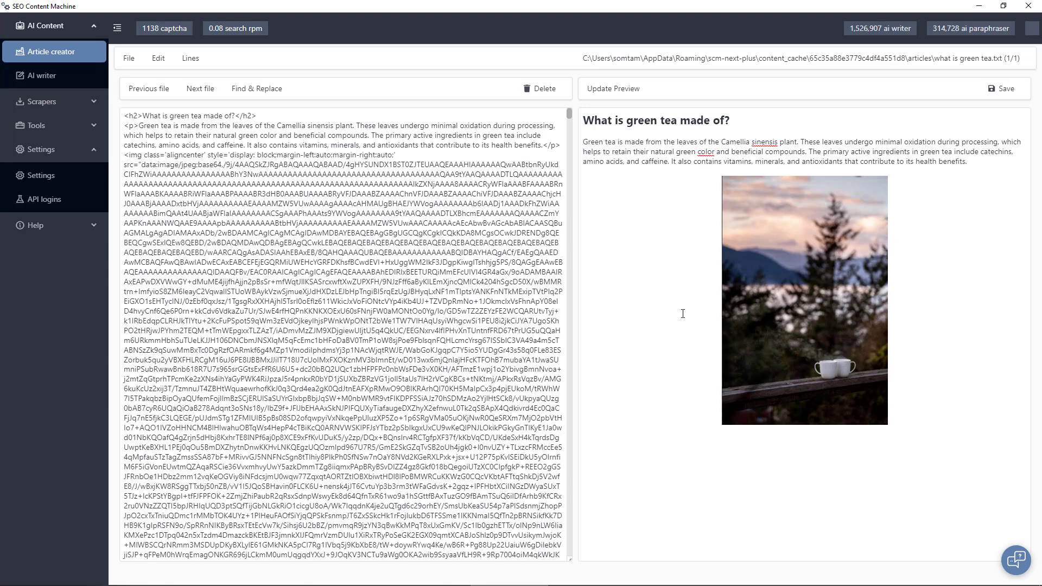
mouse_move(681, 304)
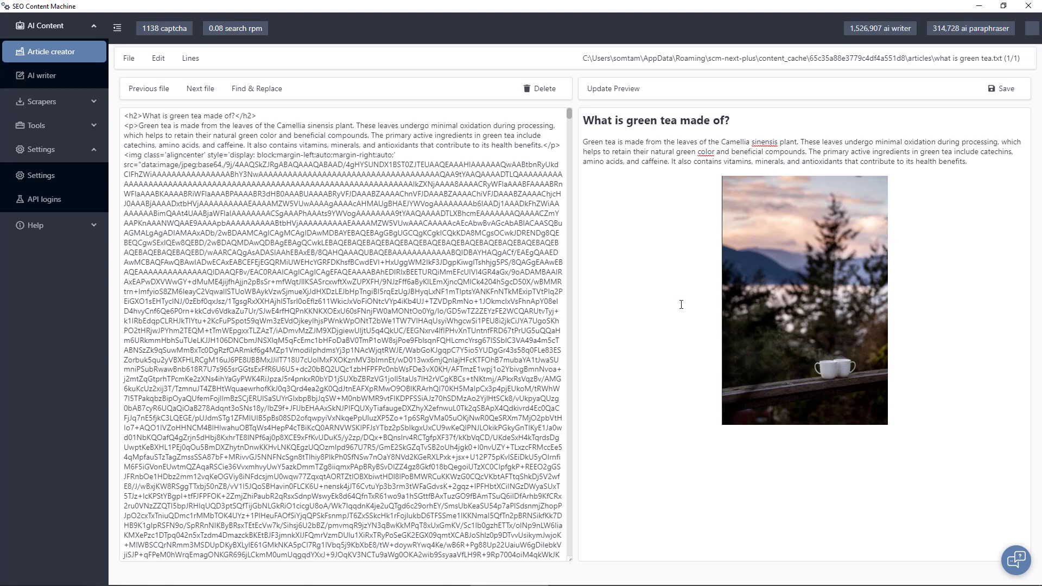